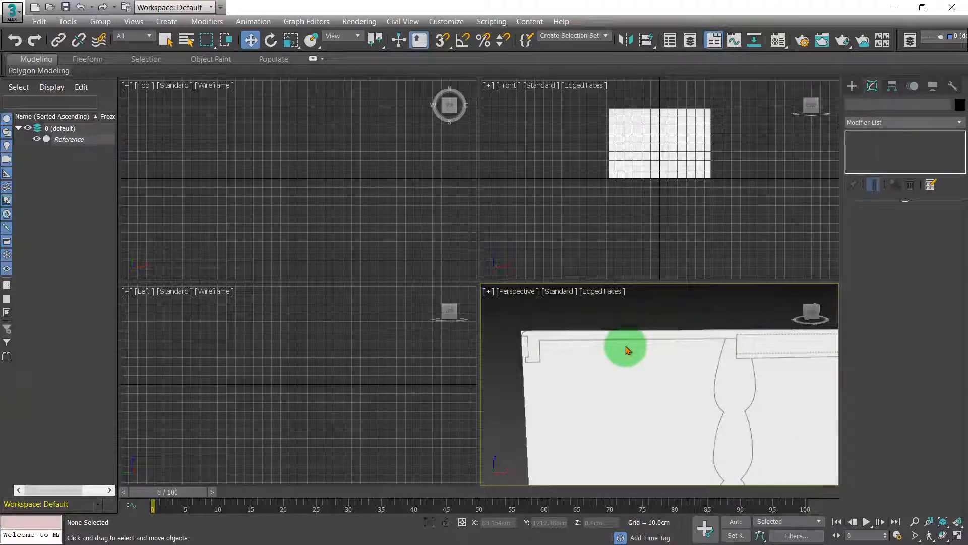
mouse_move(614, 355)
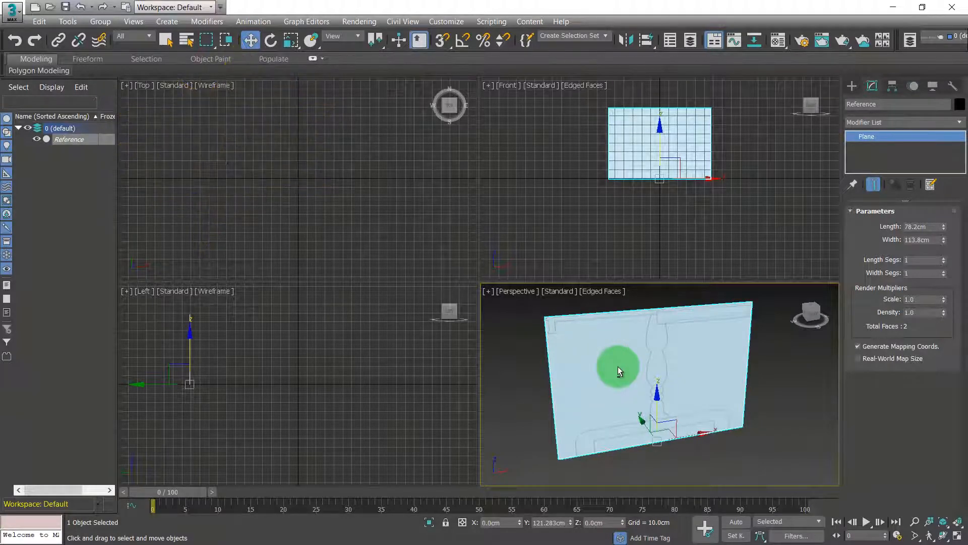
mouse_move(717, 388)
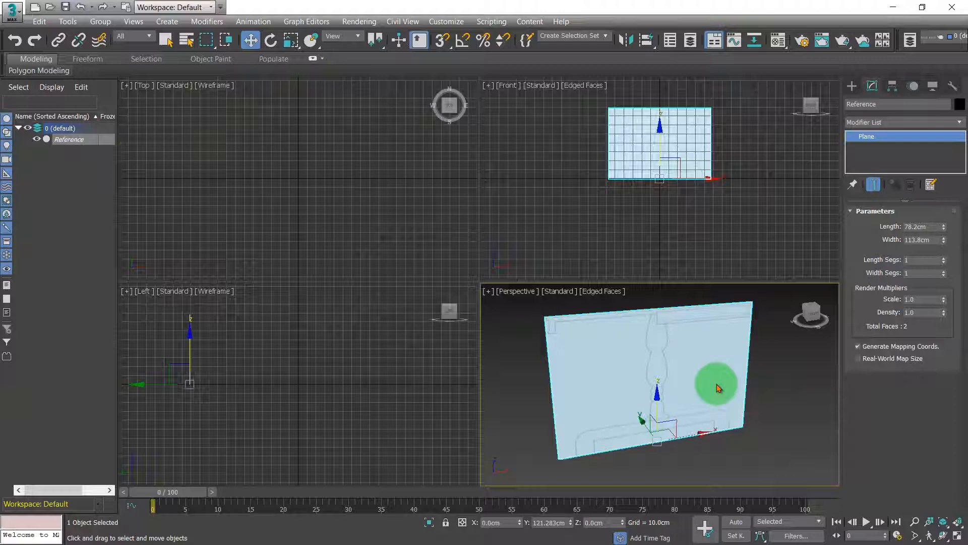
mouse_move(698, 400)
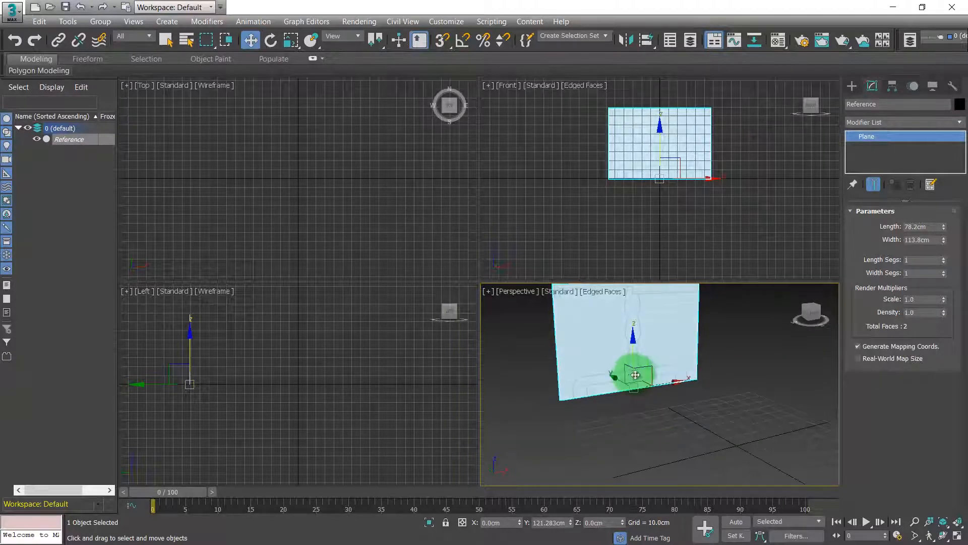
Maximize the Perspective viewport showing the Reference image plane
key("alt+w")
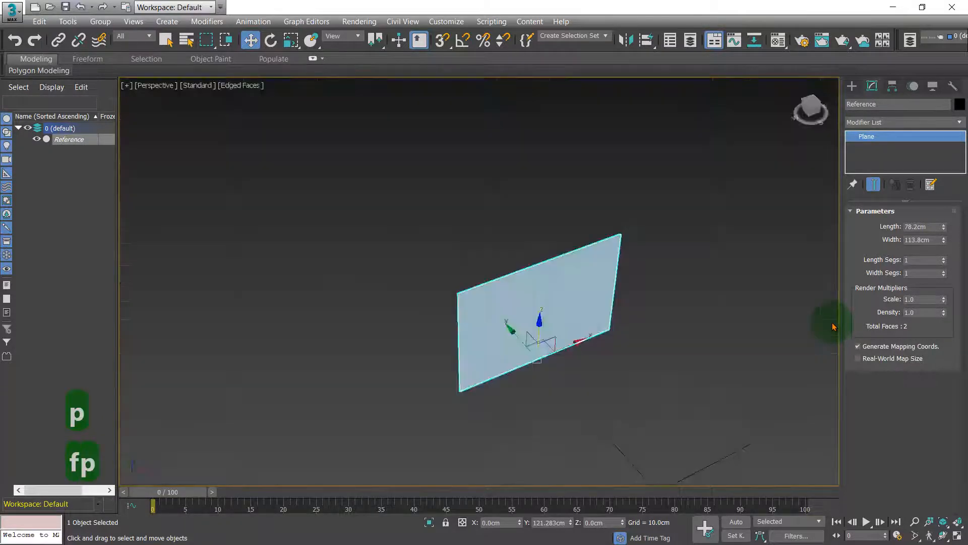
Create Cylinder001 on the ground grid beside the Reference plane
left_click(853, 86)
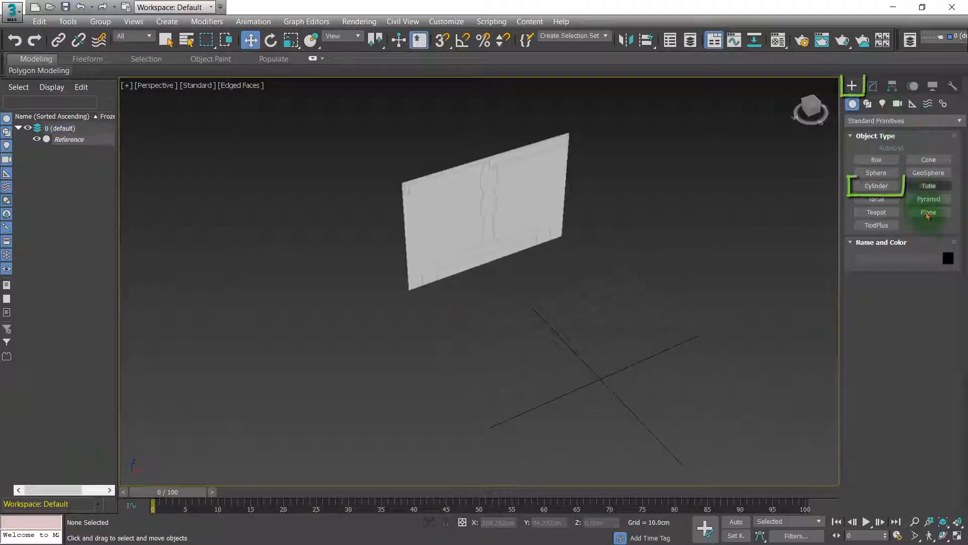
left_click(876, 186)
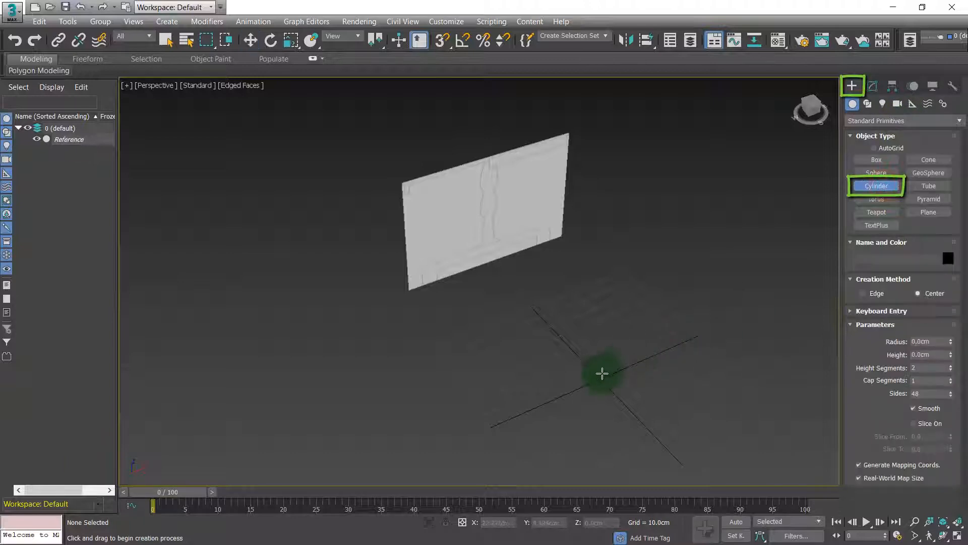
left_click_drag(602, 373, 673, 255)
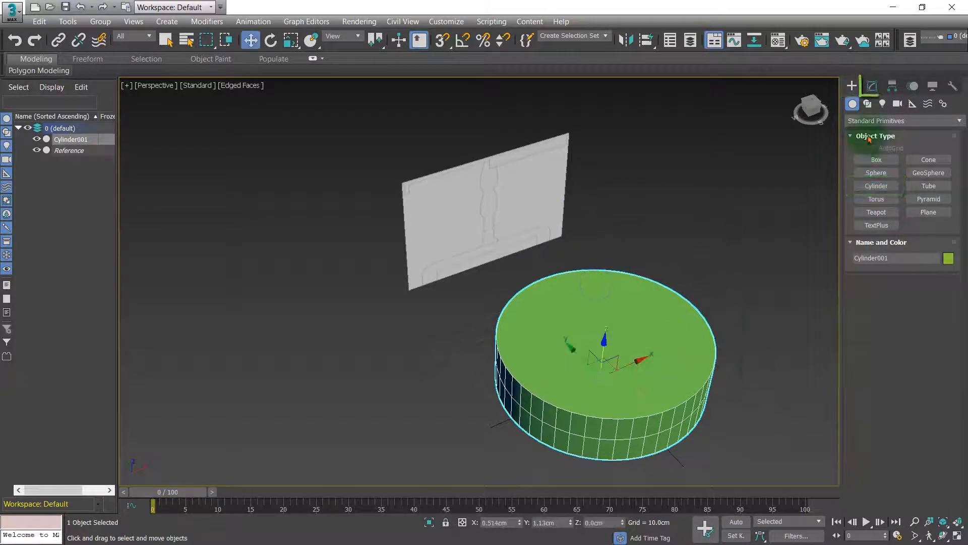
Set Cylinder001 to a 55.5 cm radius and 2.4 cm height, forming a thin disc
left_click(872, 86)
type("55.5")
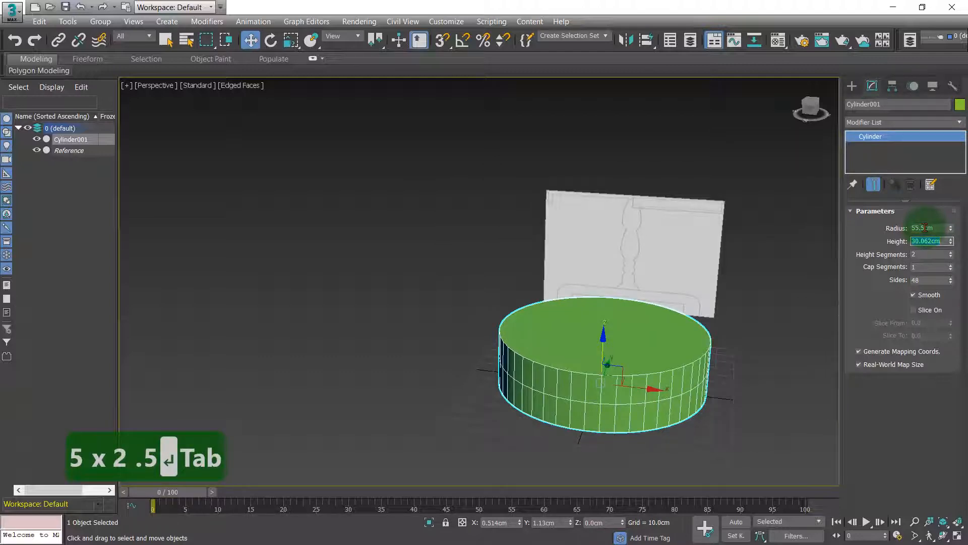
type("2.4cm")
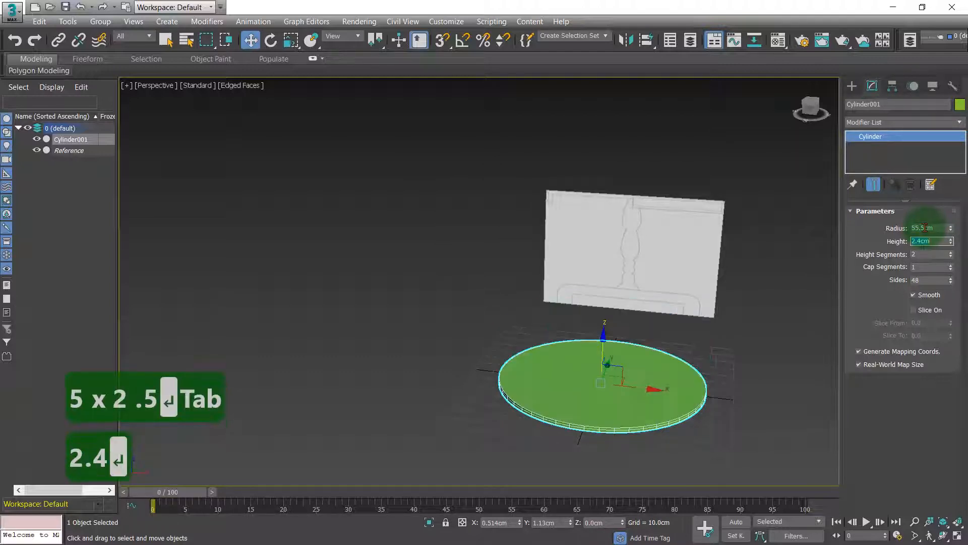
key("Tab")
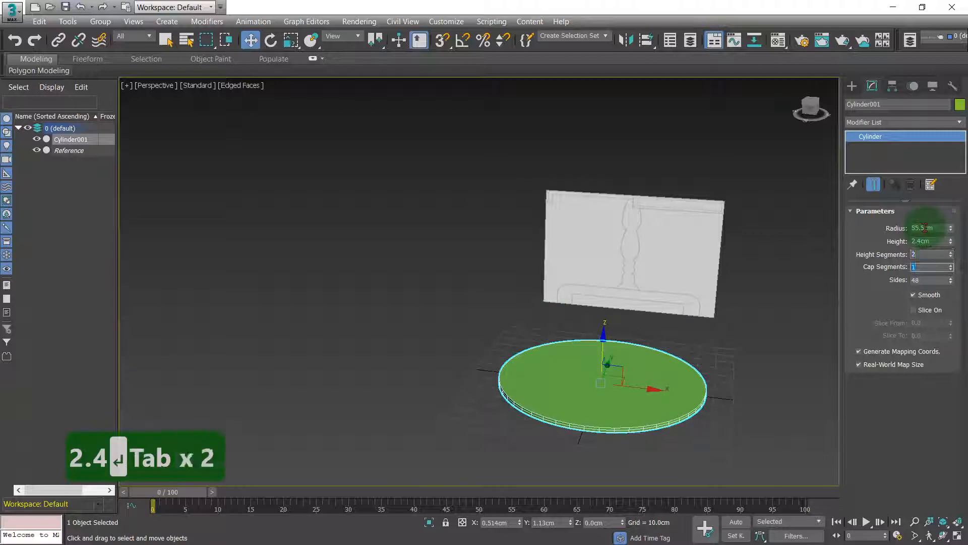
key("Tab")
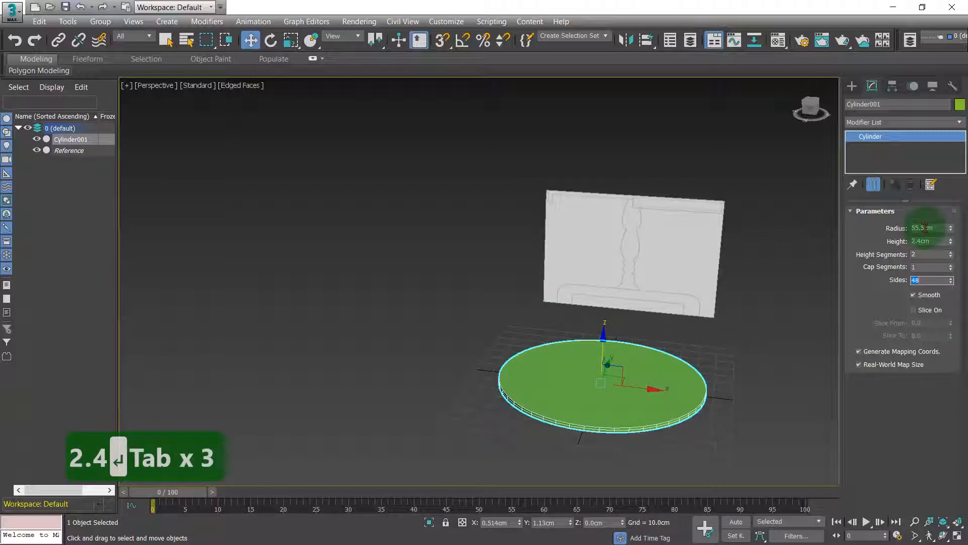
key("Tab")
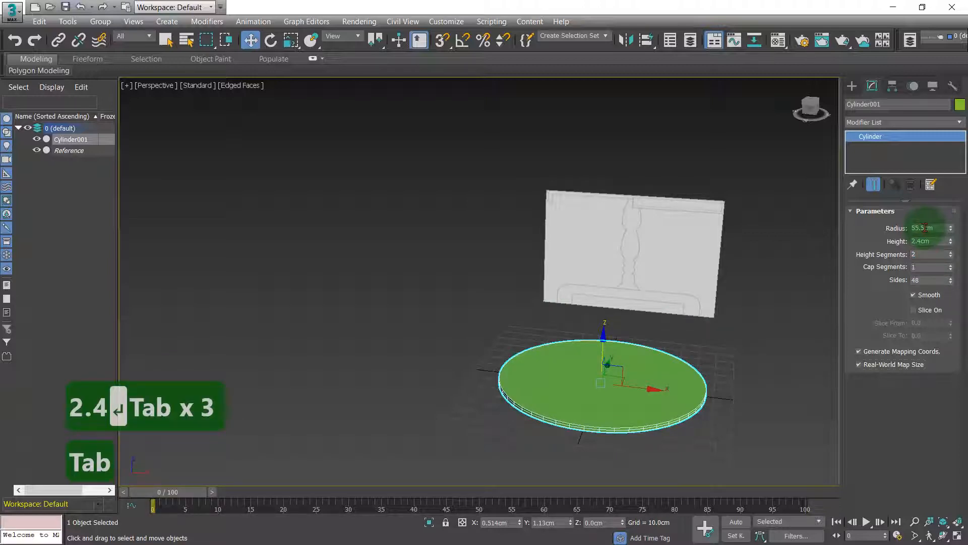
key("Tab")
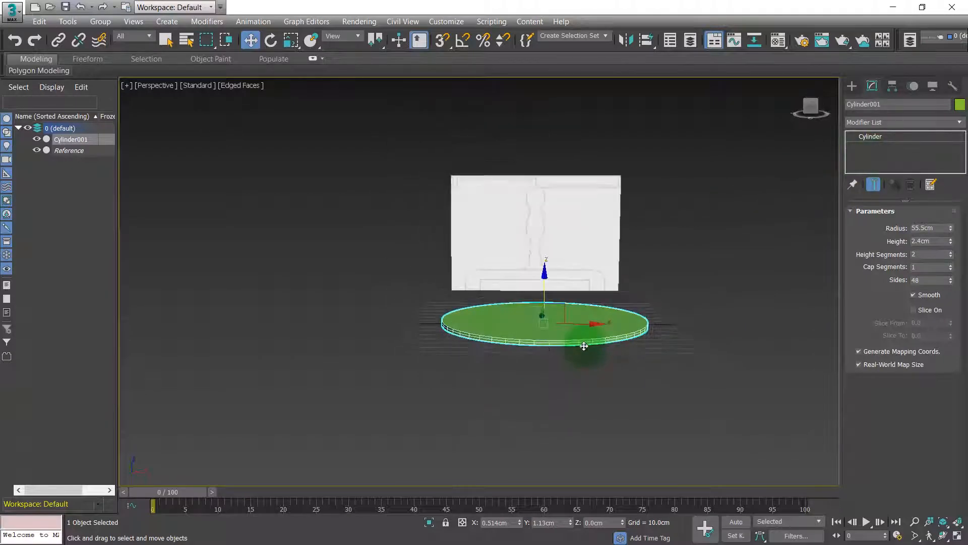
Add an Edit Poly modifier to the disc from its modifier options
right_click(584, 347)
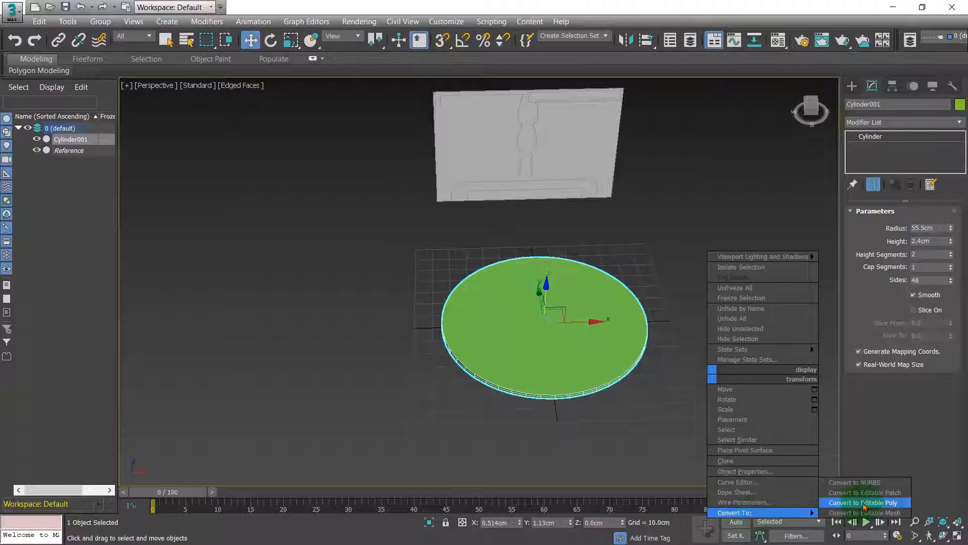
left_click(865, 503)
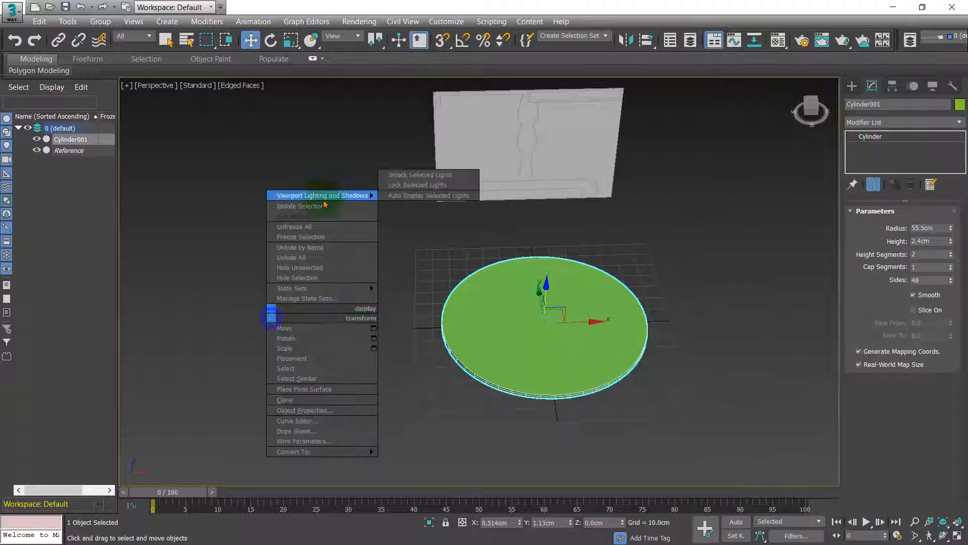
mouse_move(292, 287)
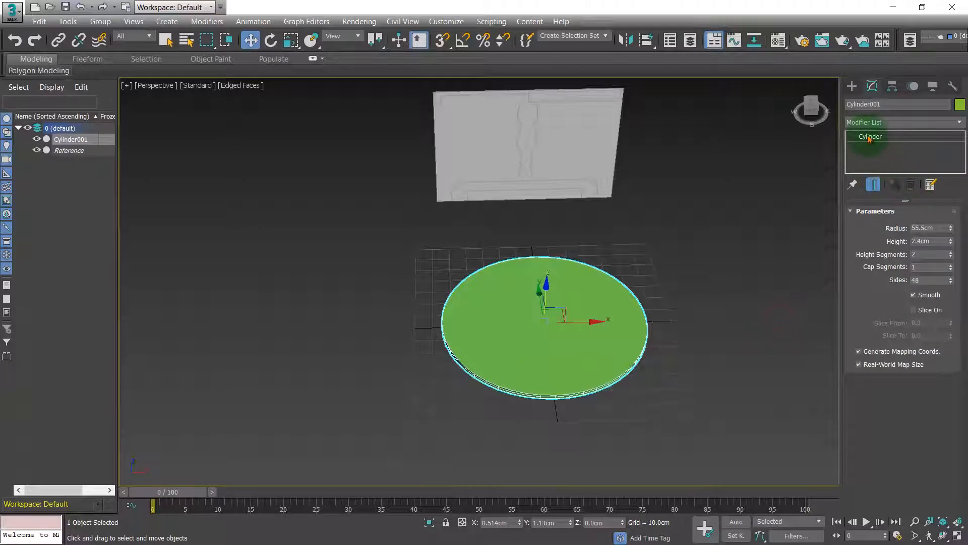
right_click(870, 137)
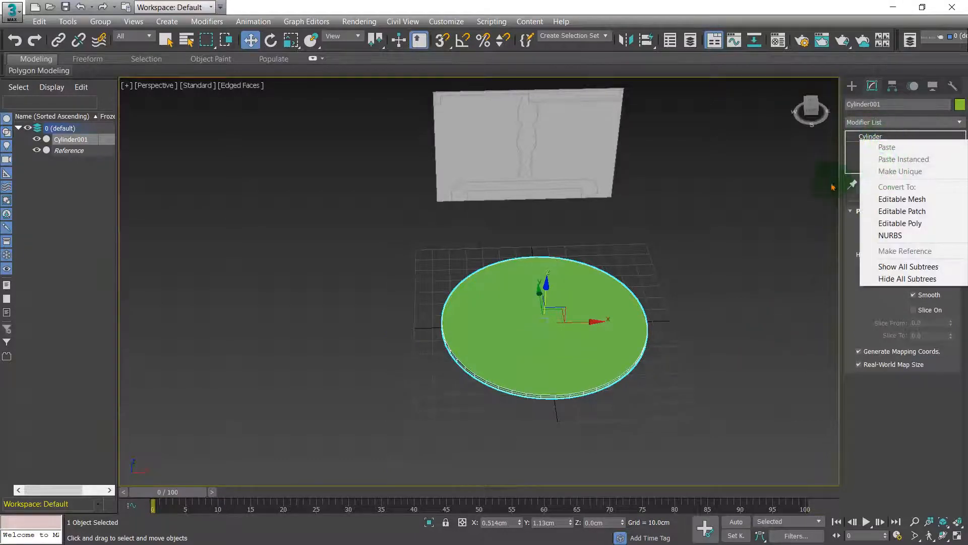
mouse_move(901, 223)
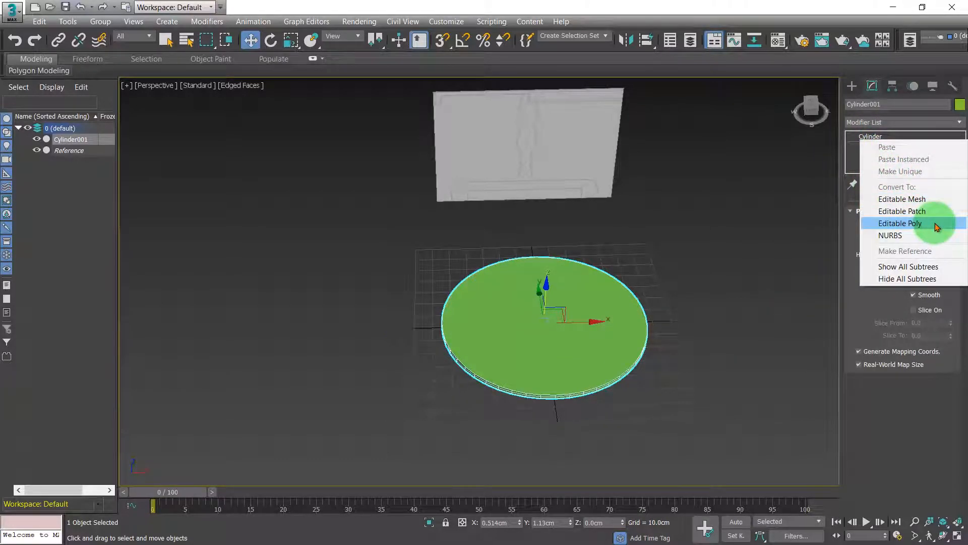
left_click(900, 223)
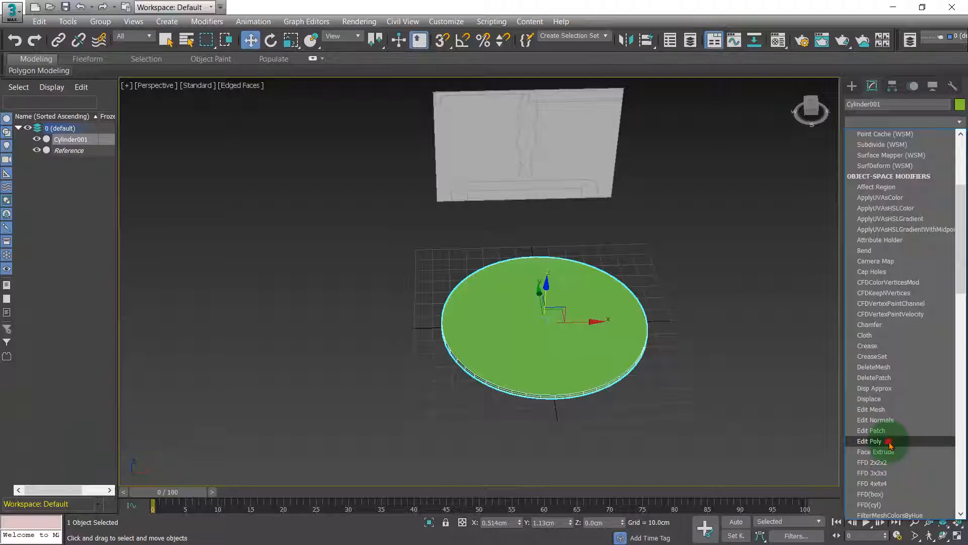
left_click(870, 441)
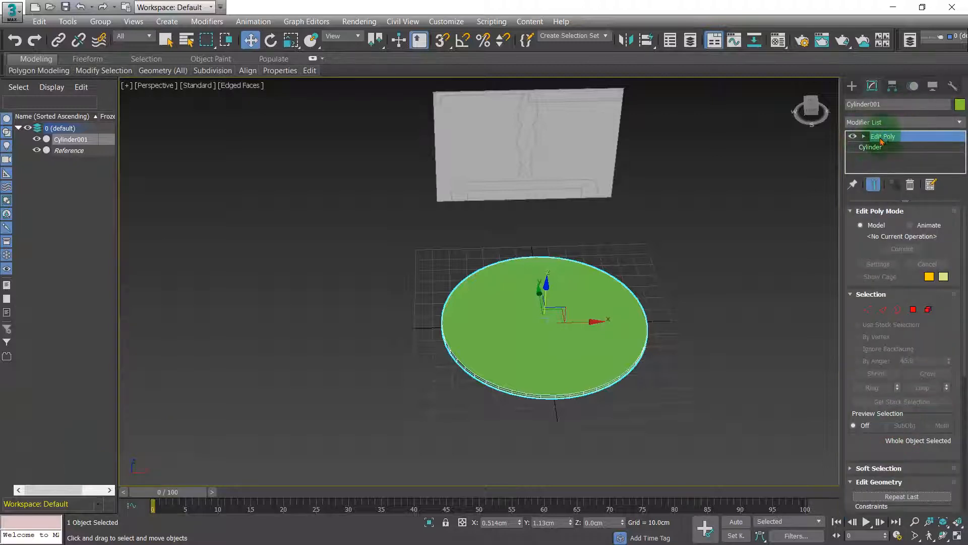
Review the base cylinder parameters, then collapse the disc into an Editable Poly
left_click(871, 147)
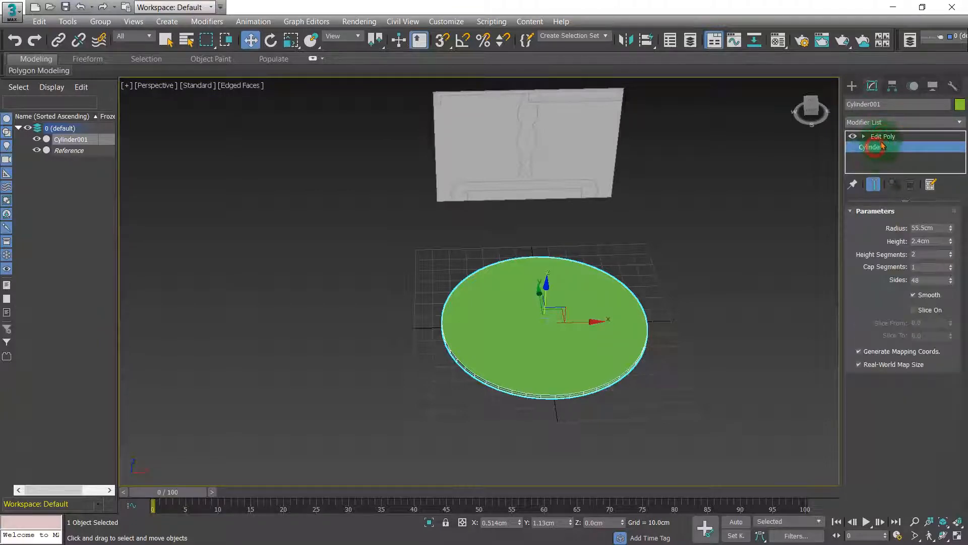
left_click(884, 136)
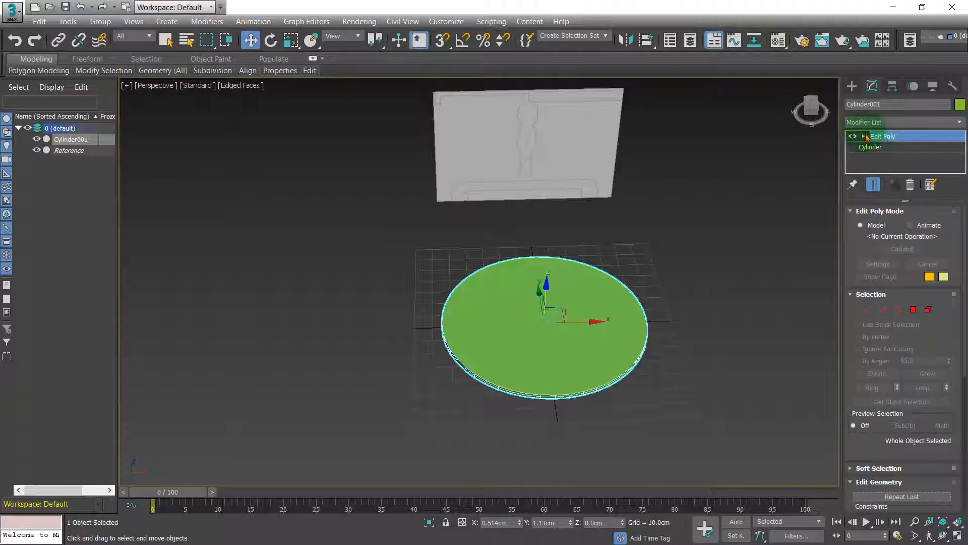
left_click(871, 148)
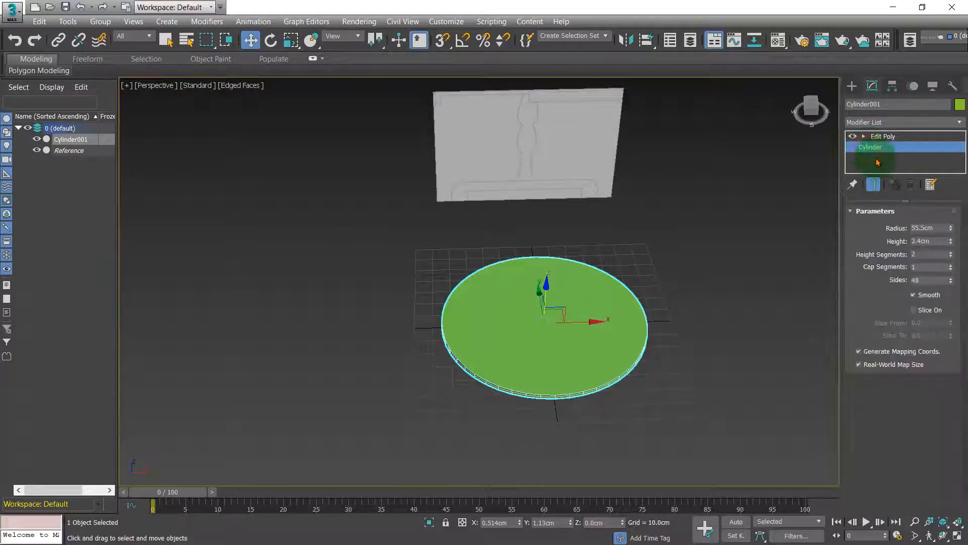
left_click(871, 148)
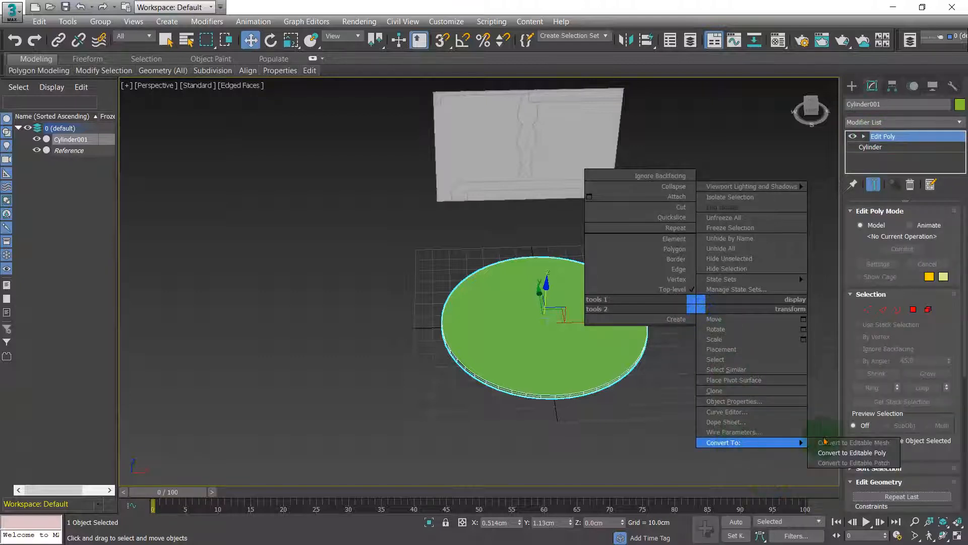
left_click(852, 452)
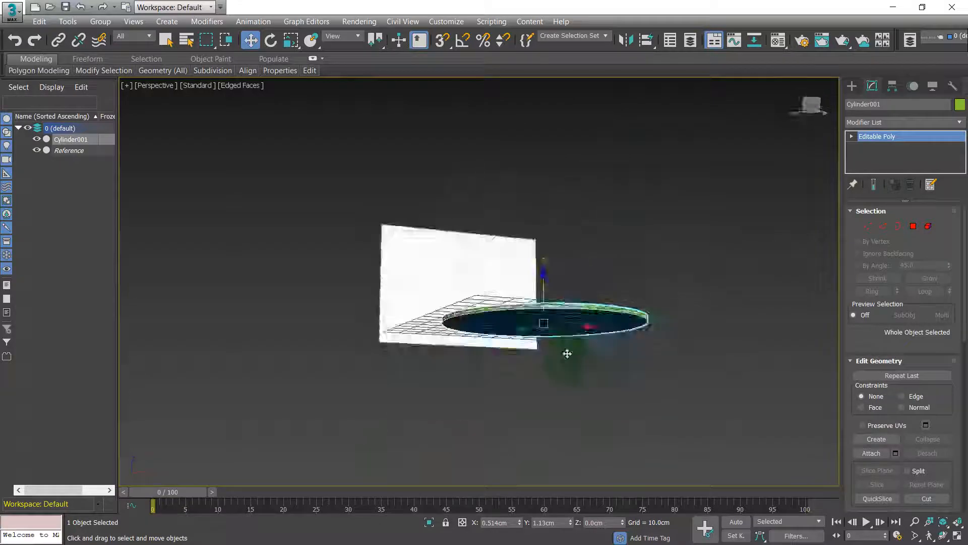
Raise Cylinder001 to a Z height of 75.8 cm and check it in the Front view
left_click(70, 151)
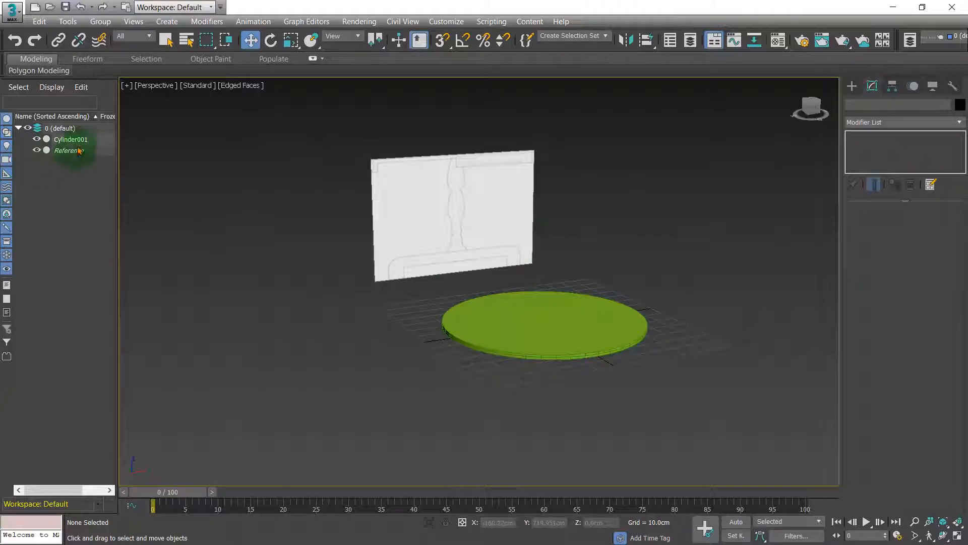
left_click(69, 150)
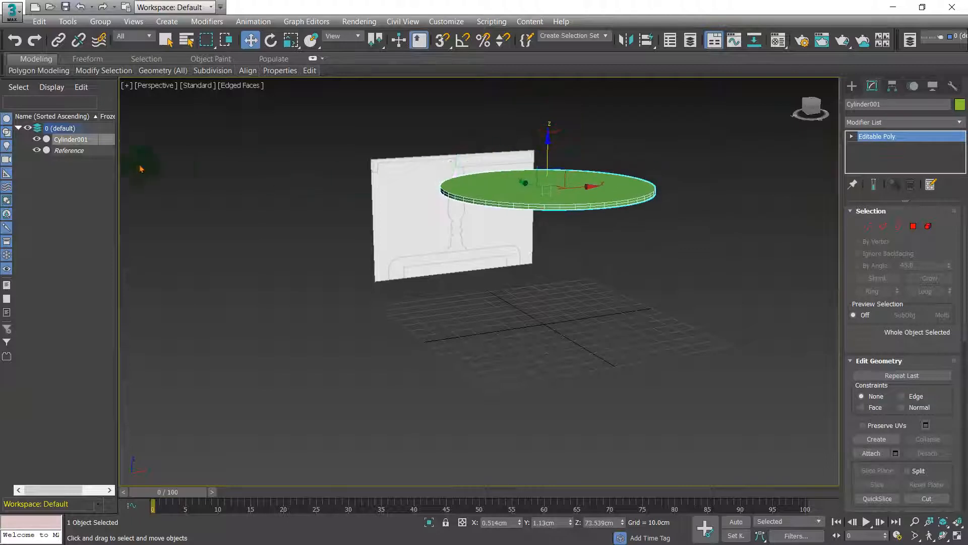
left_click(70, 150)
type("75.8")
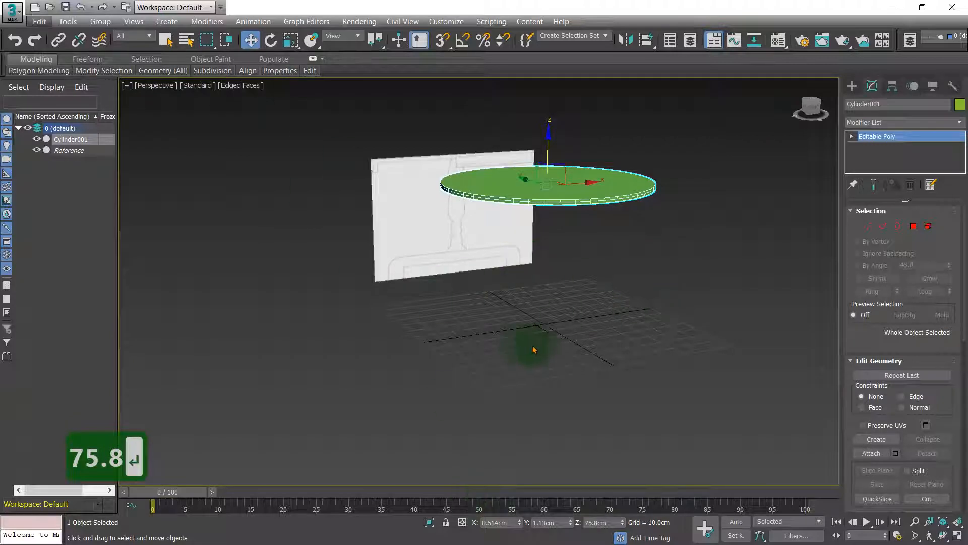
key("Alt+w")
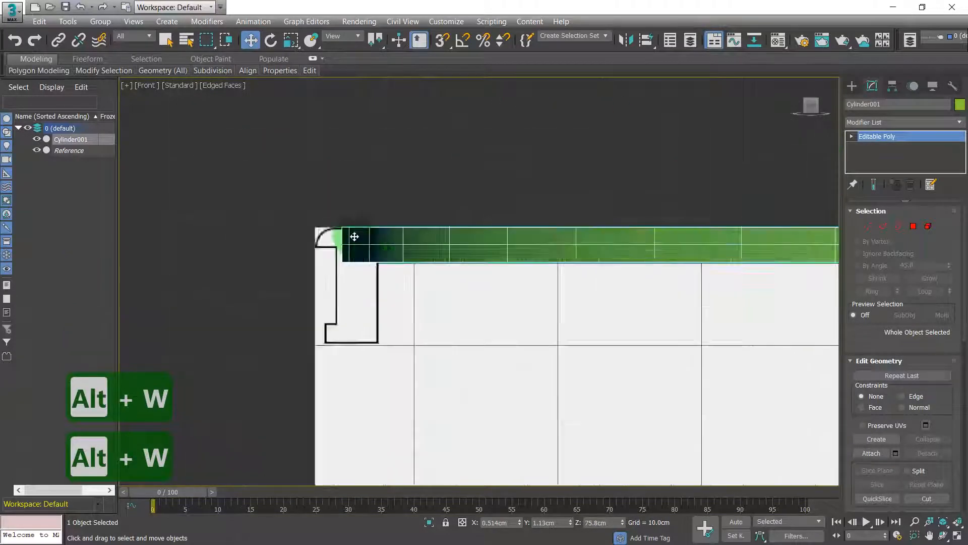
key("Alt+w")
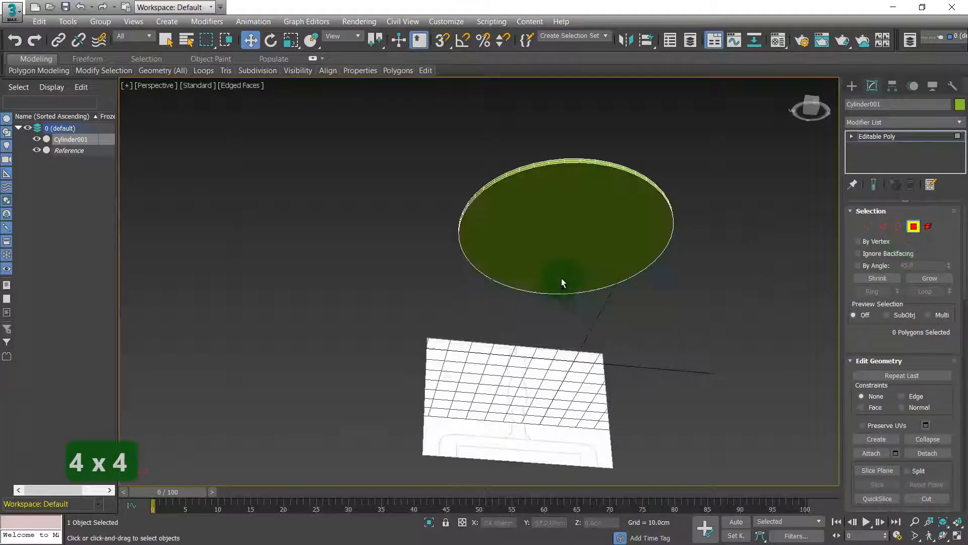
Inset the disc's top face by 3 cm to form a border ring of polygons
left_click(562, 235)
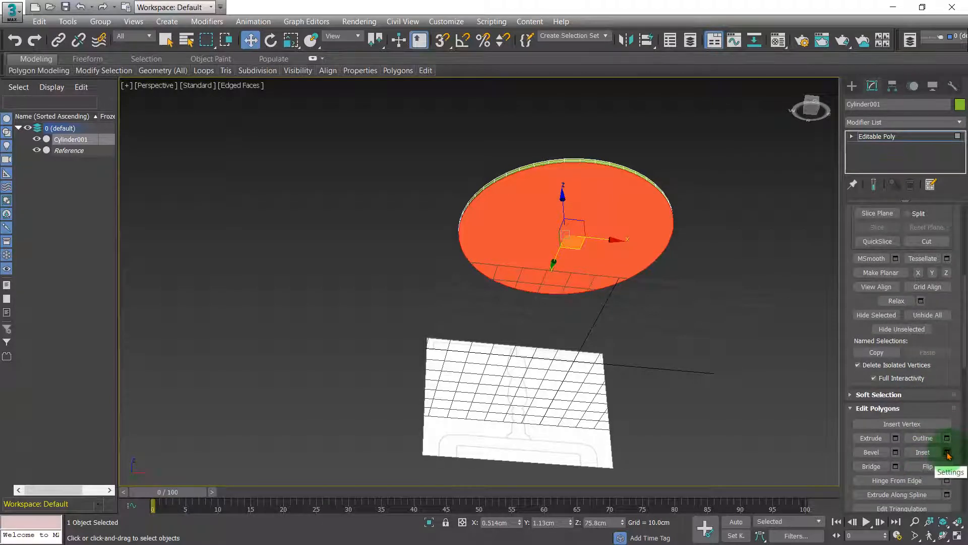
left_click(948, 452)
type("3")
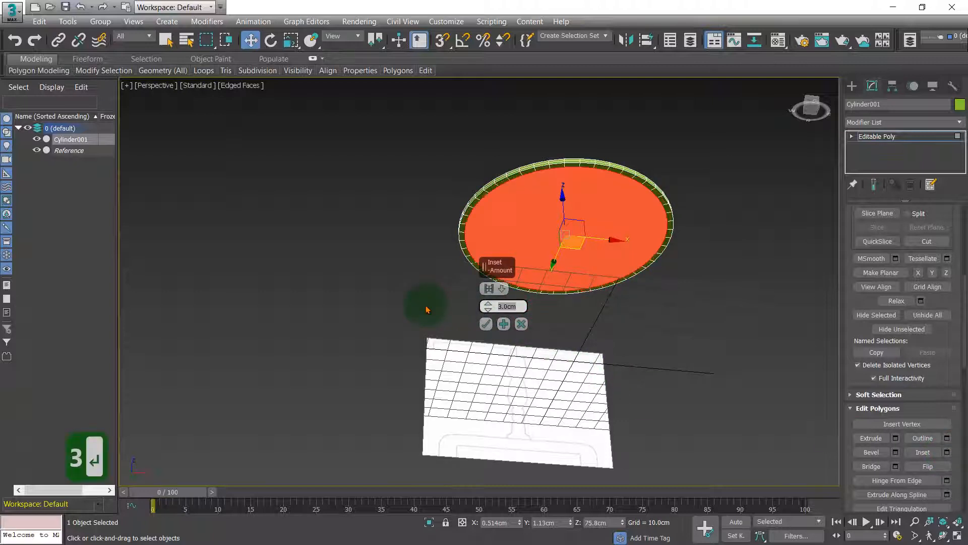
left_click(486, 324)
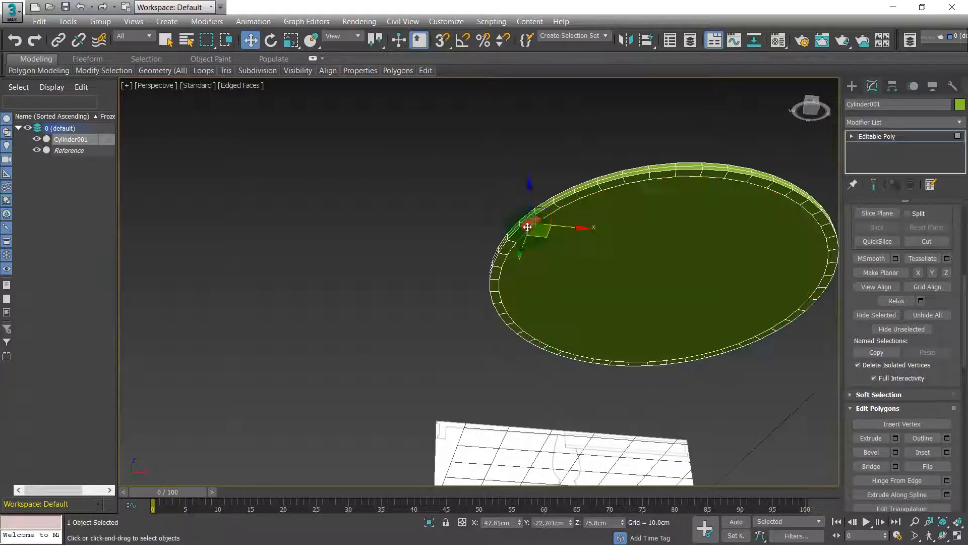
Select the outer border ring of faces and extrude it upward by 1.5 cm
left_click_drag(528, 227, 658, 276)
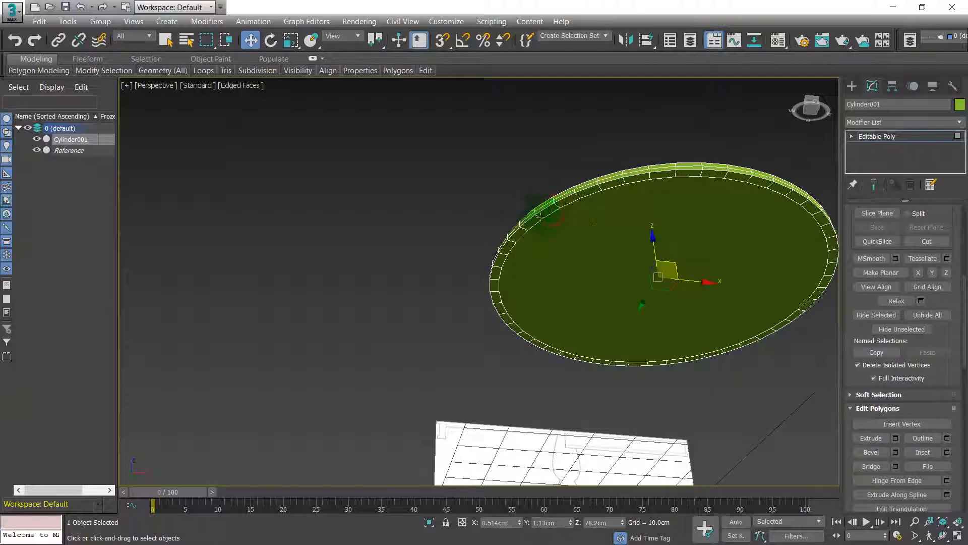
left_click_drag(658, 279, 549, 210)
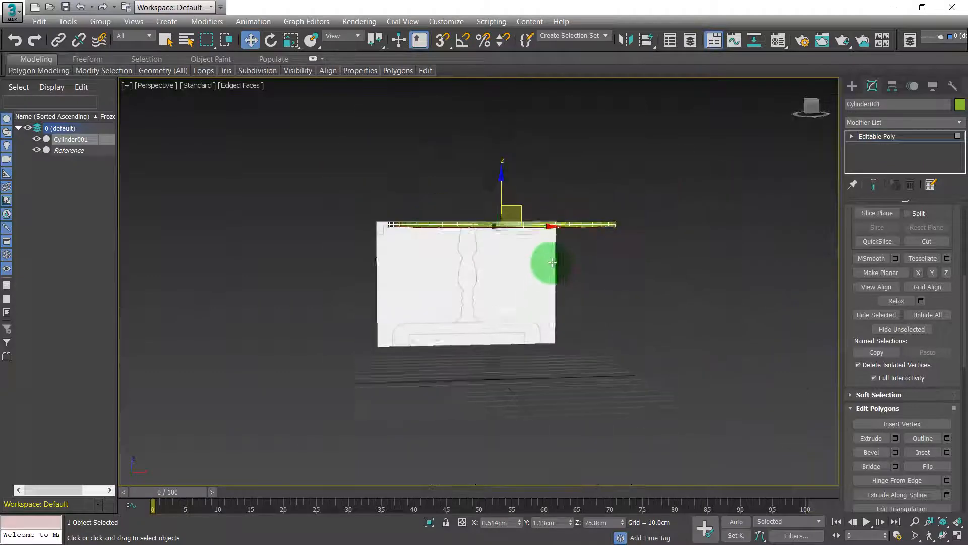
left_click_drag(553, 262, 581, 253)
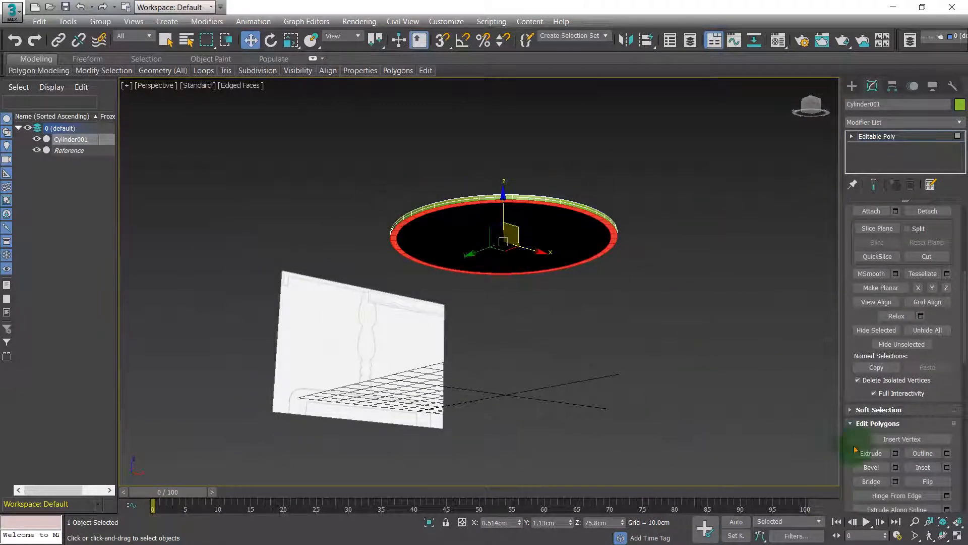
left_click(895, 453)
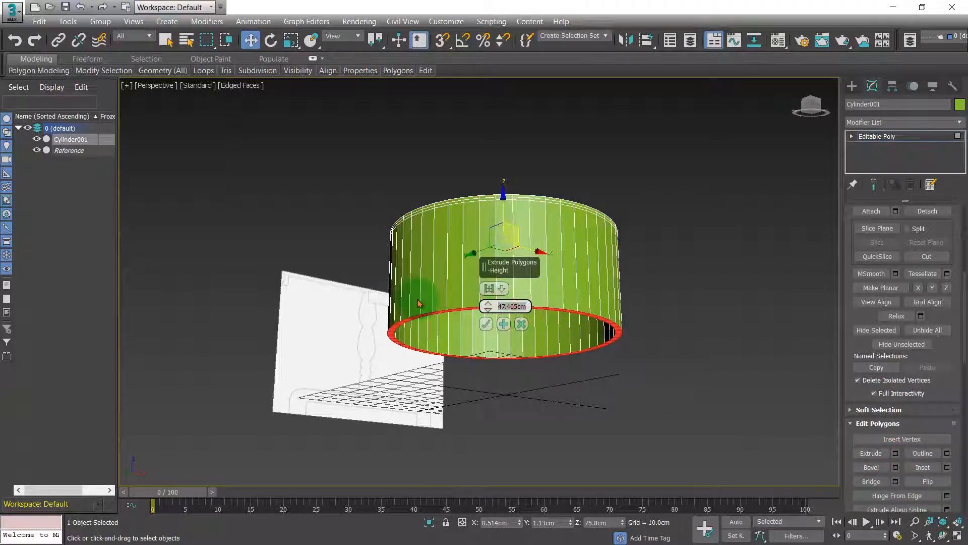
type("4")
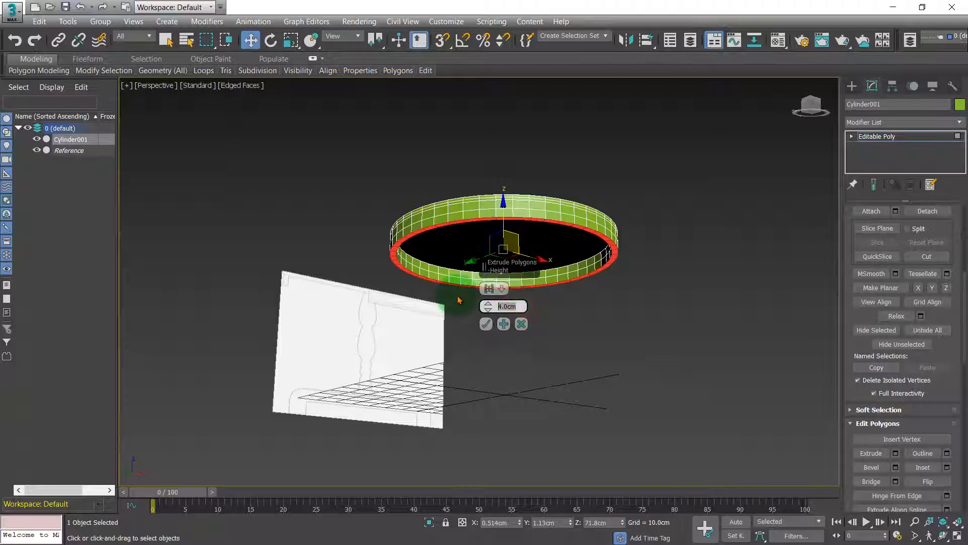
type("1.5")
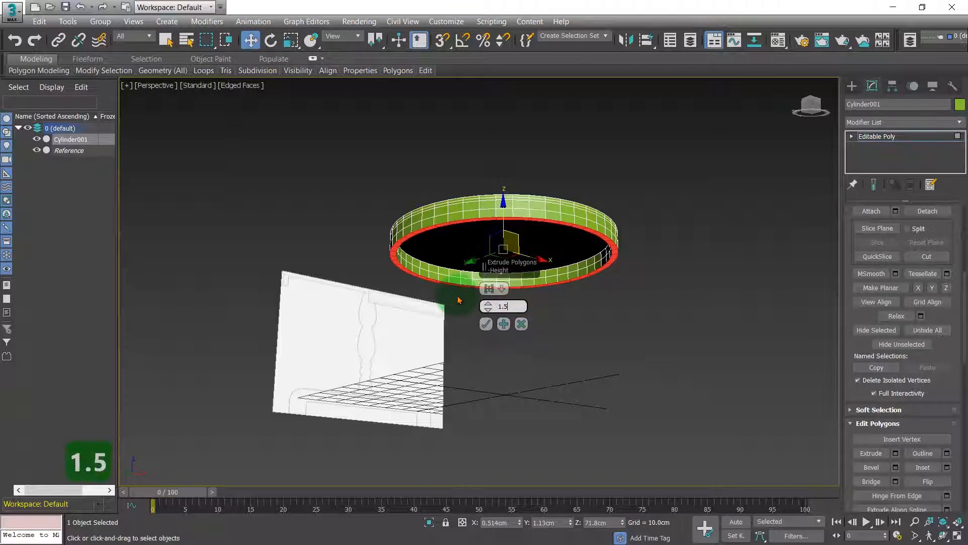
left_click(486, 324)
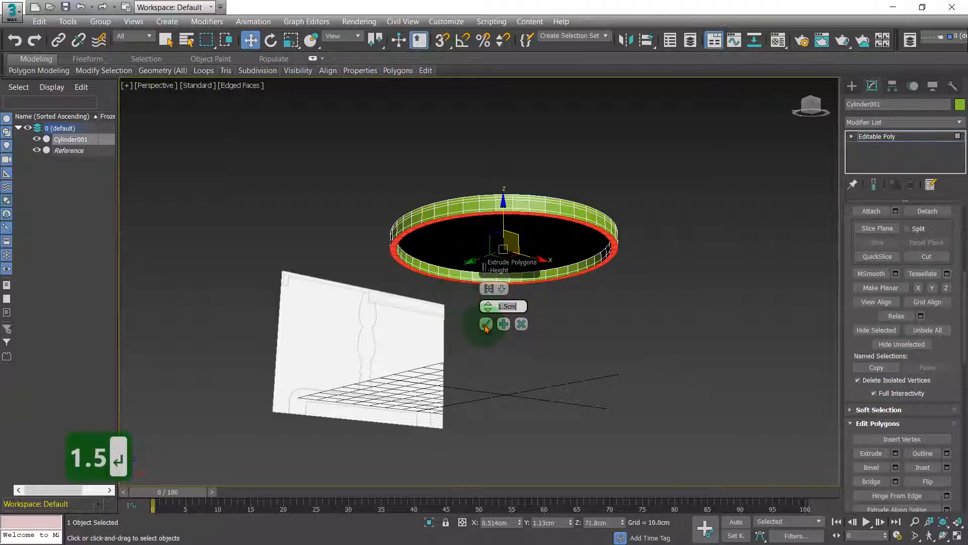
Check the profile in the Front view and zero the tabletop's X/Y position at the origin
key("Alt+w")
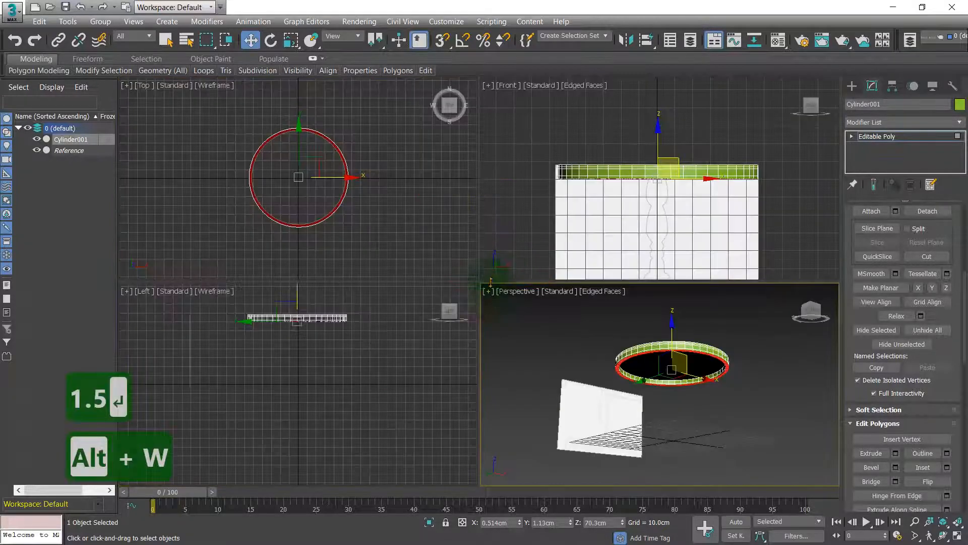
key("alt+w")
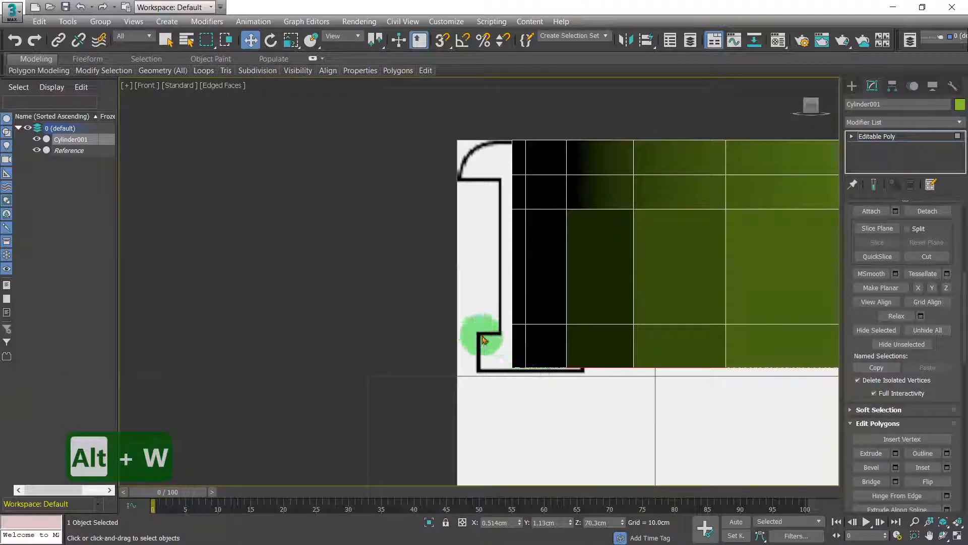
key("Alt+w")
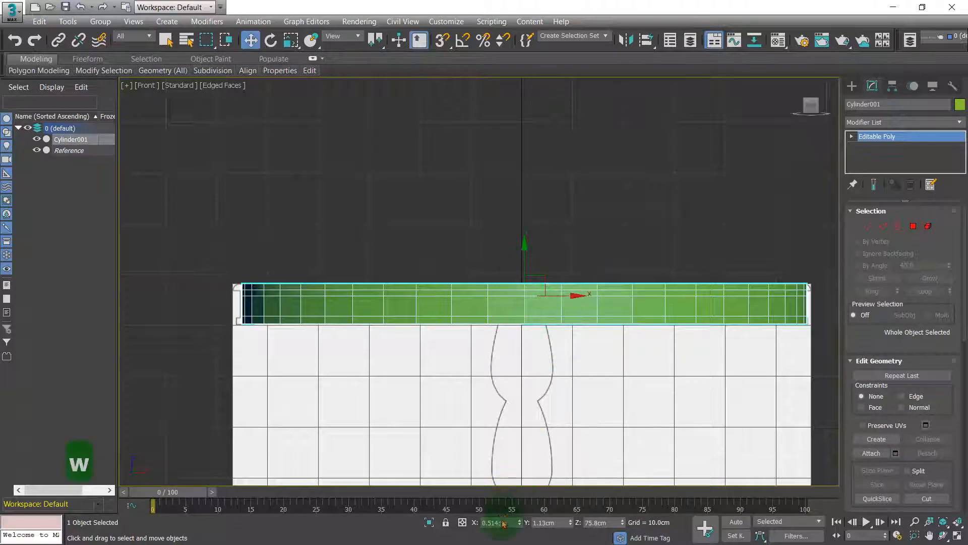
left_click(498, 521)
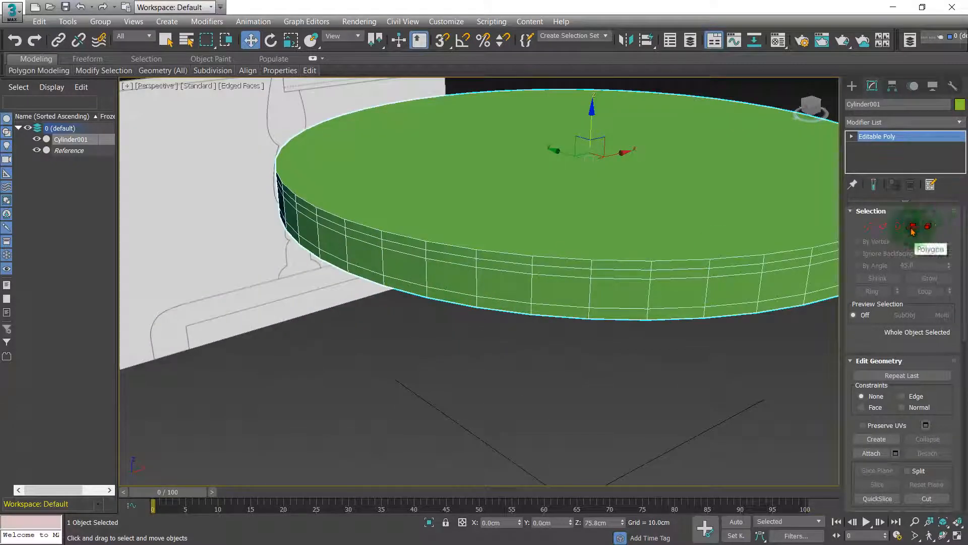
Extrude the lower ring of side polygons outward by 0.8 cm and check it in the Front view
left_click(913, 225)
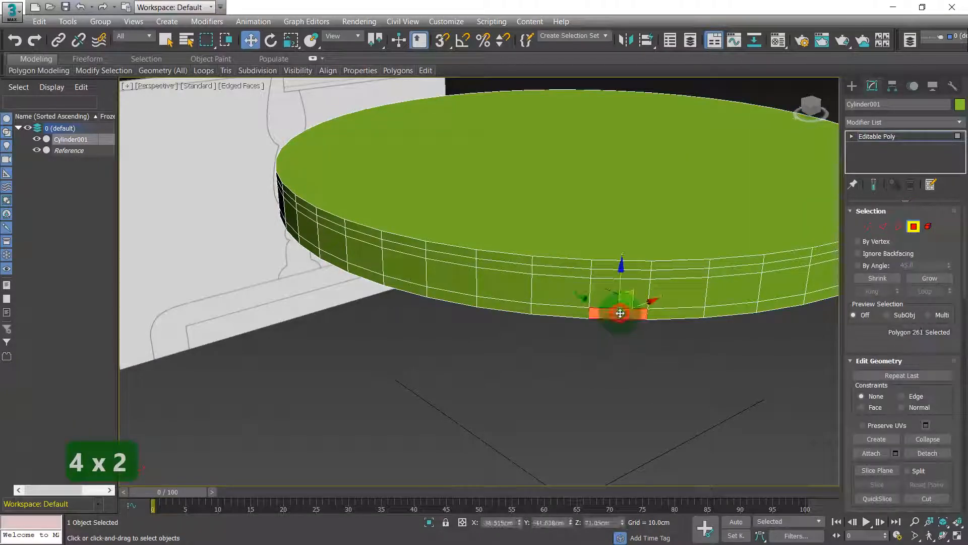
left_click_drag(619, 312, 638, 308)
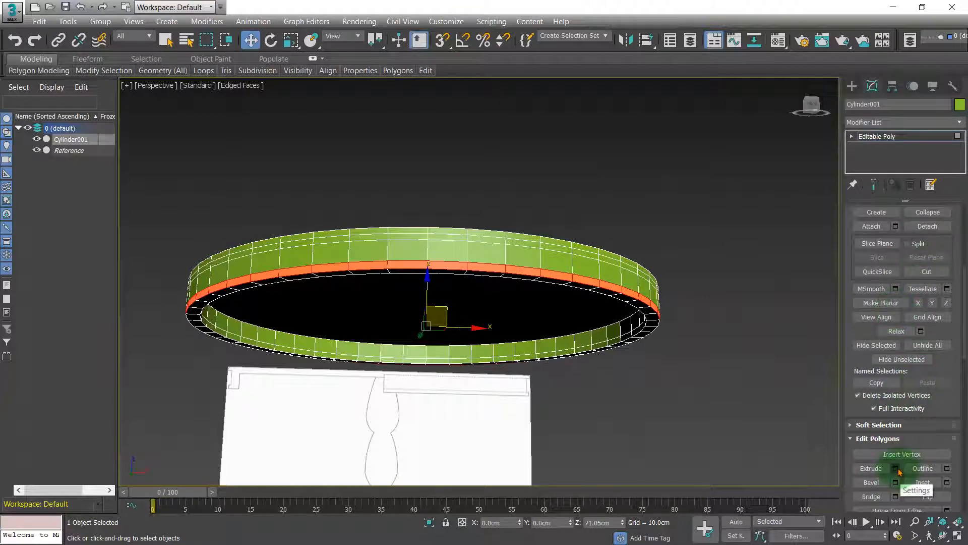
left_click(896, 468)
type("0.8")
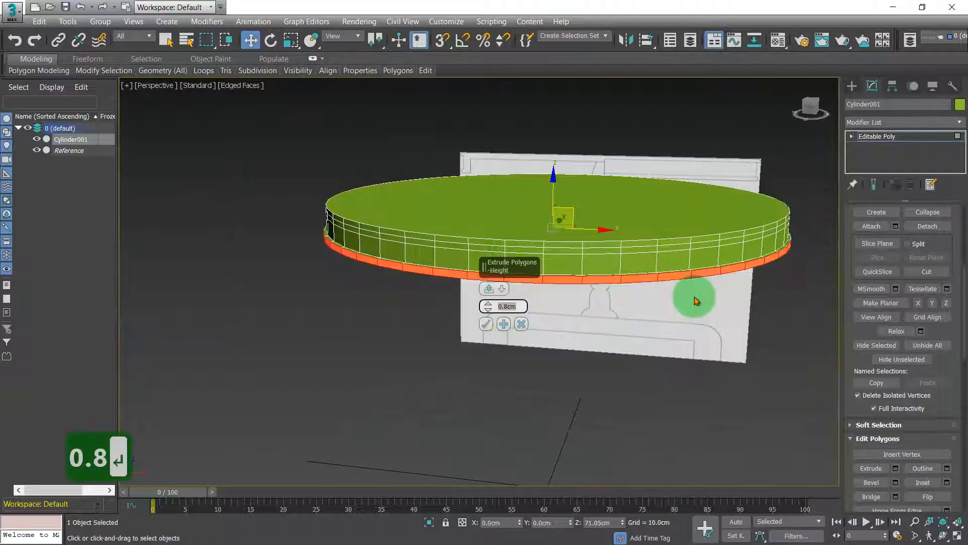
left_click(487, 324)
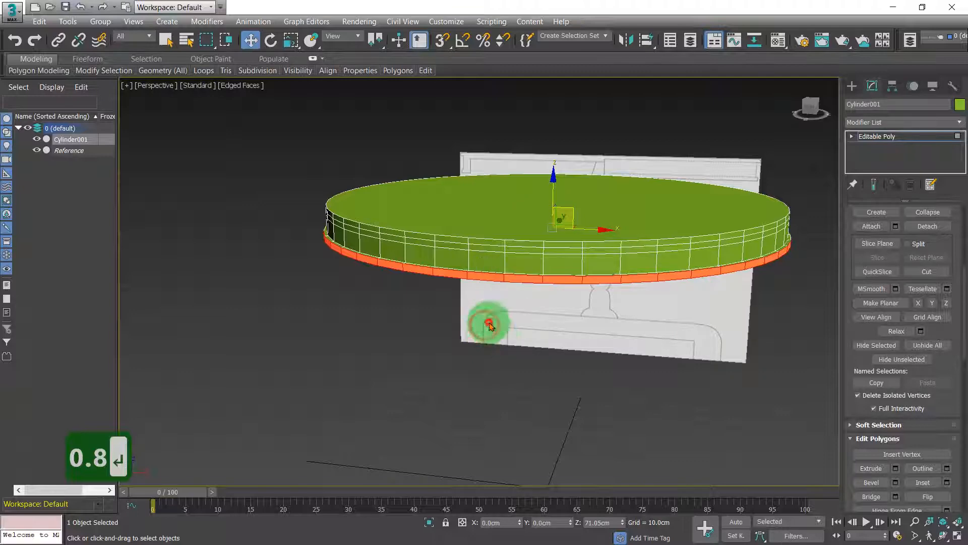
key("Alt+w")
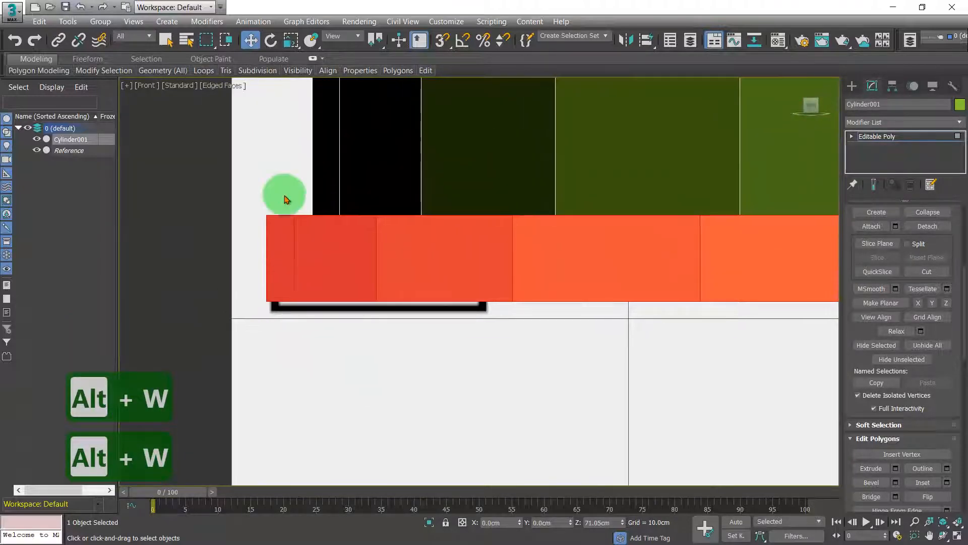
key("alt+w")
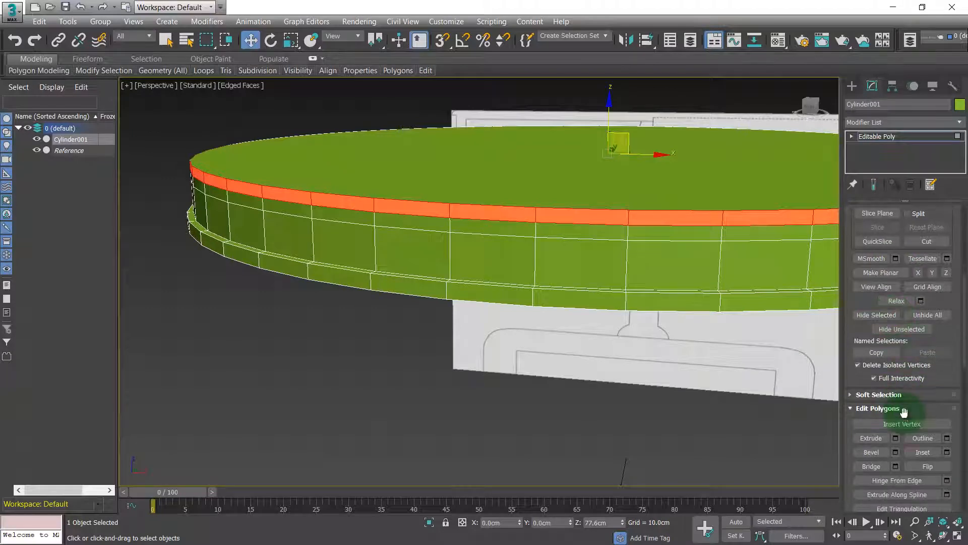
Extrude the upper ring of rim polygons by 1.5 cm and verify the profile in the Front view
left_click(896, 423)
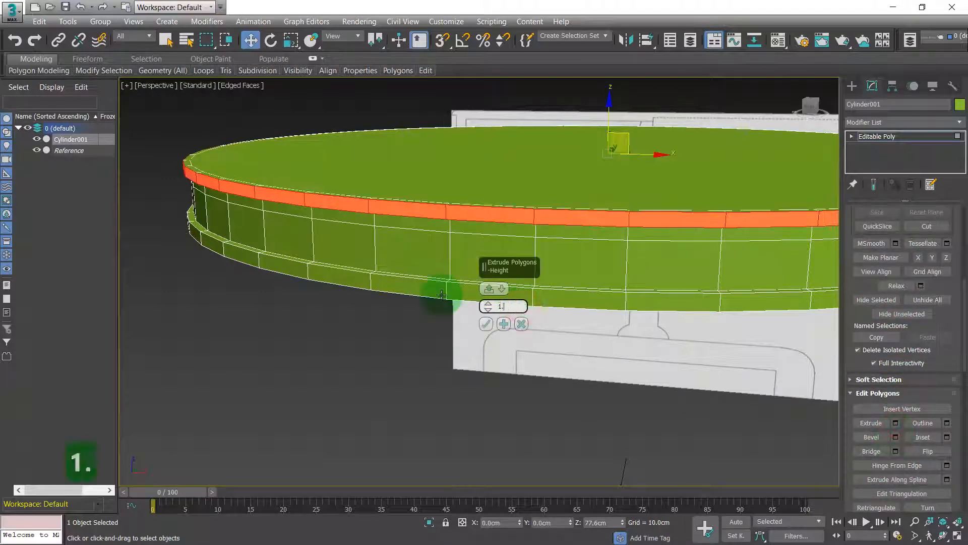
type("1.5")
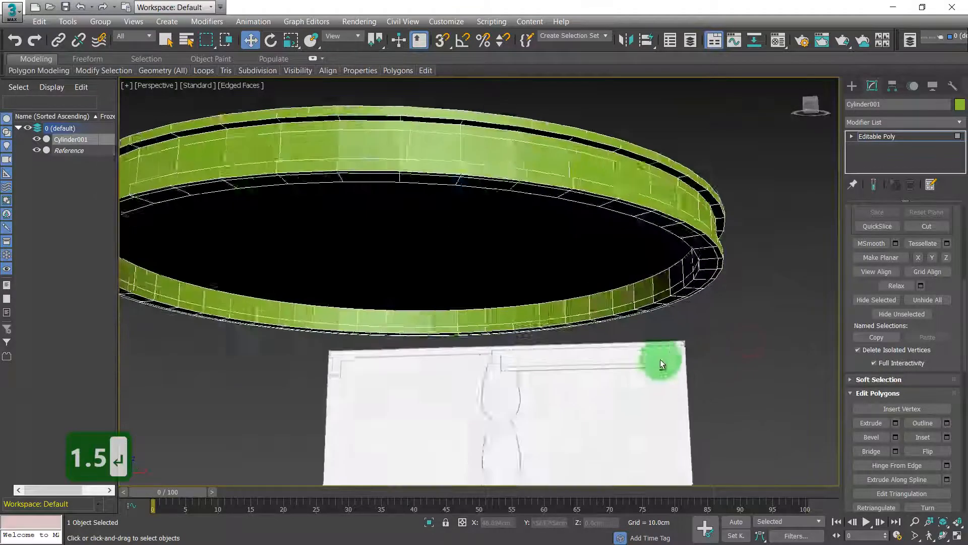
key("Alt+w")
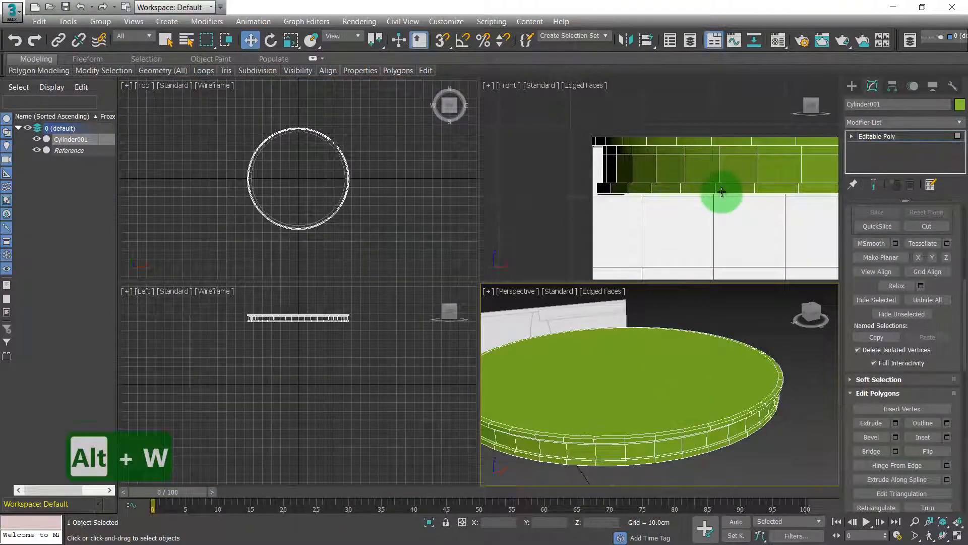
key("alt+w")
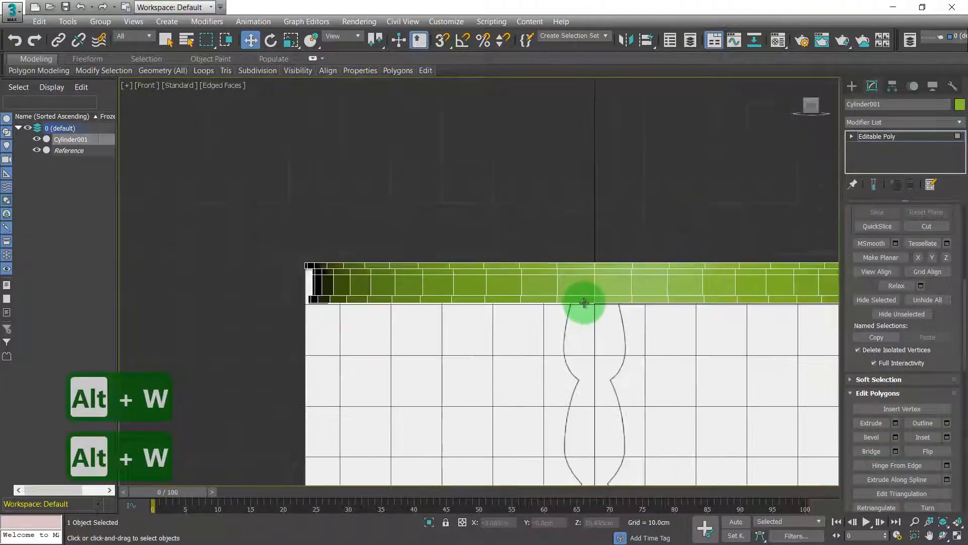
key("alt+w")
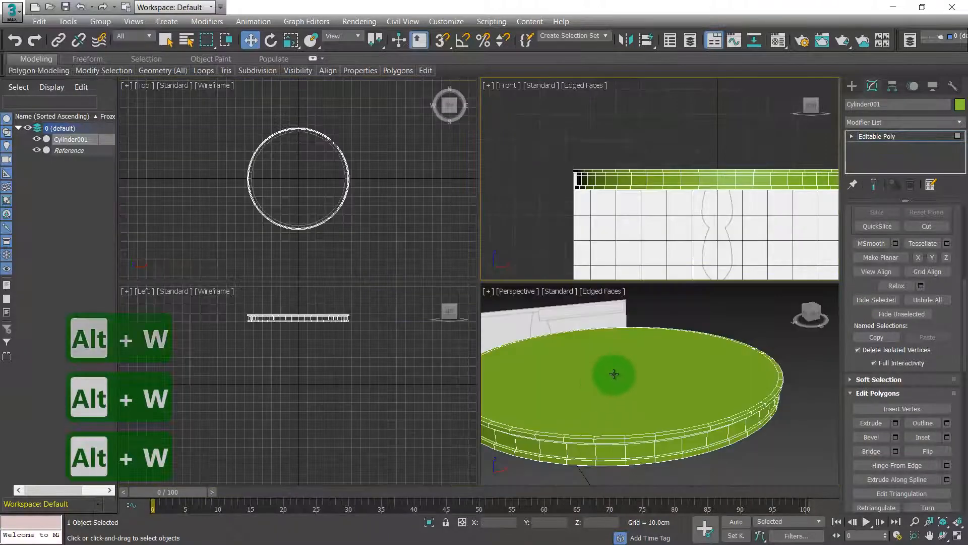
key("alt+w")
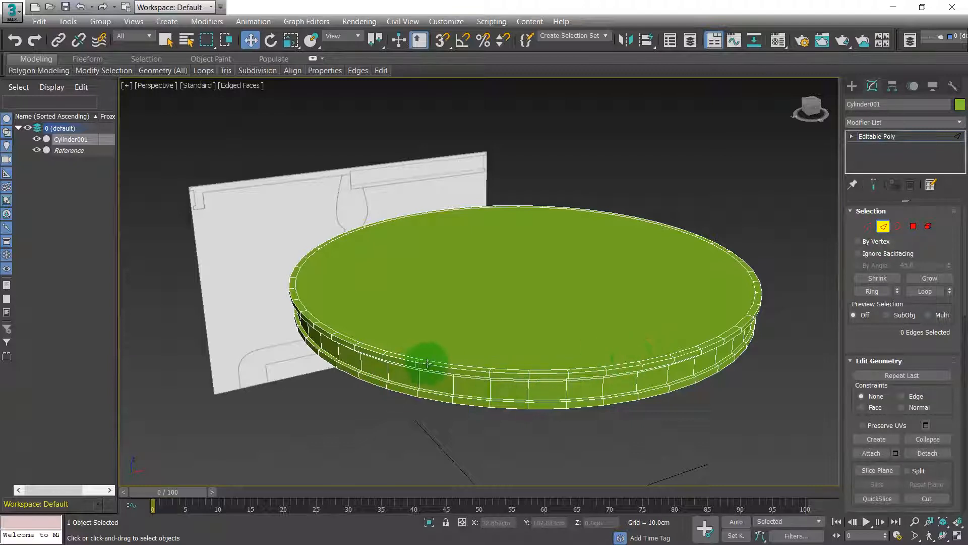
Select the tabletop rim edge loops and chamfer them 0.75 cm with 3 segments
left_click(428, 364)
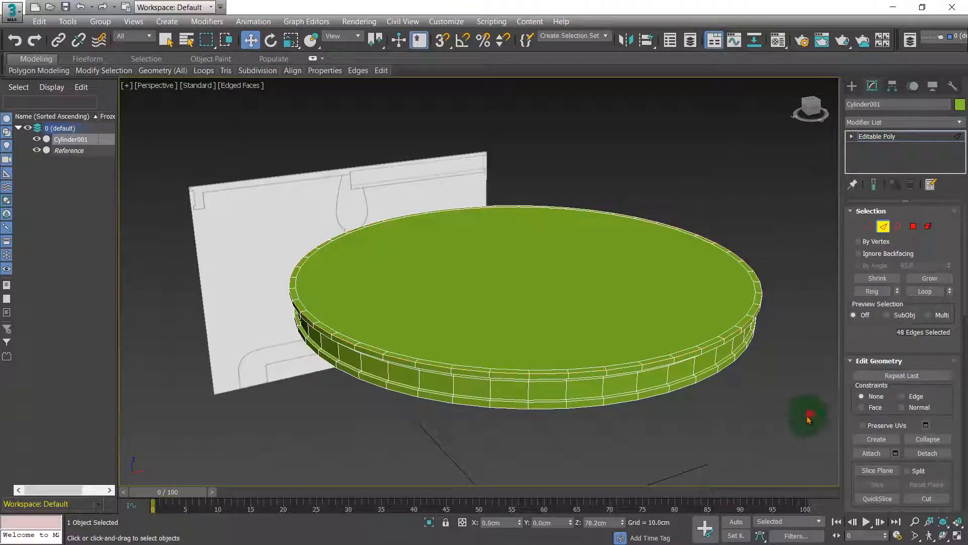
left_click(687, 353)
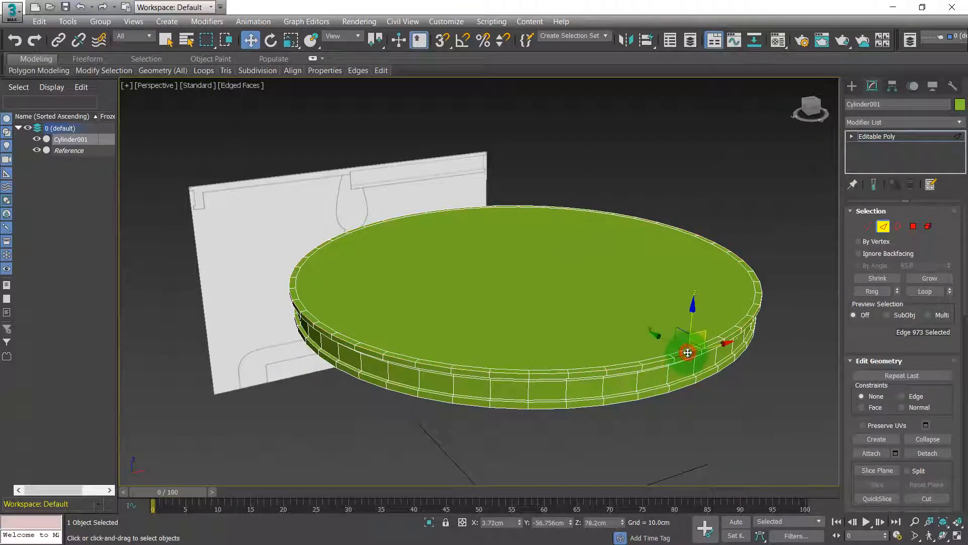
left_click(925, 290)
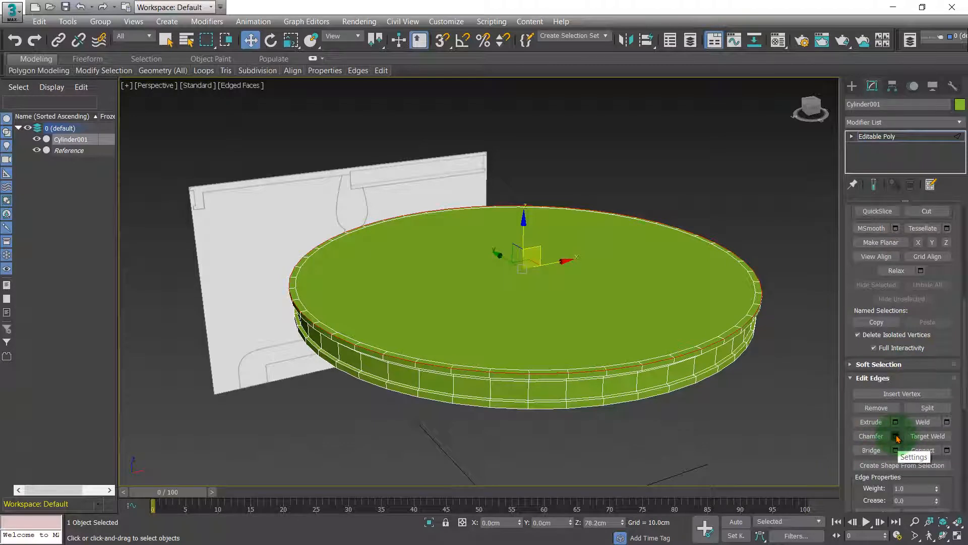
left_click(897, 436)
type("0.75")
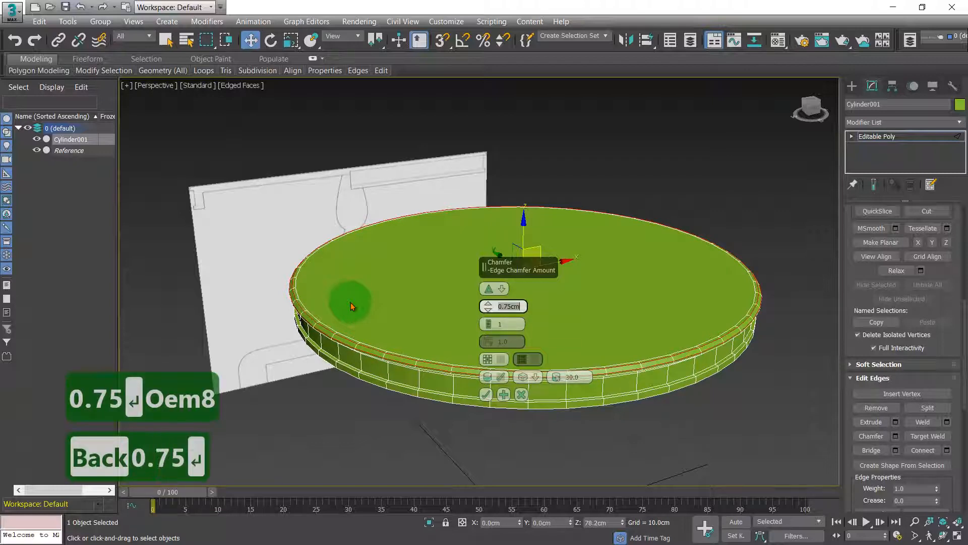
key("Tab")
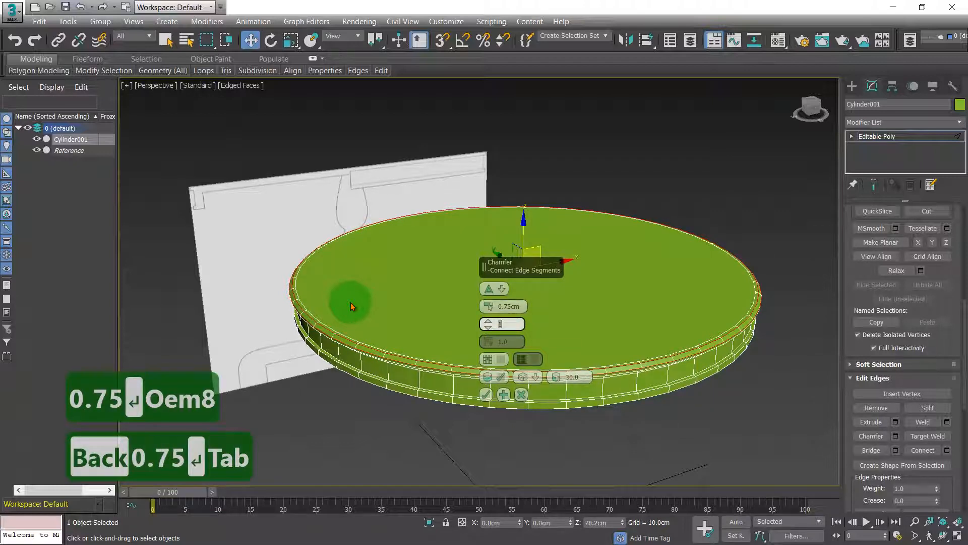
type("3")
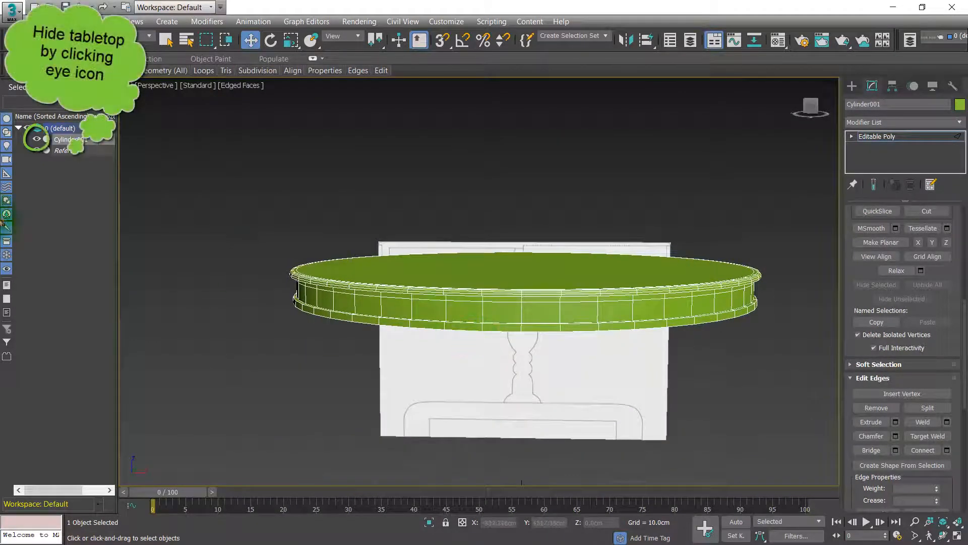
Hide Cylinder001 and maximize the Front view on the reference drawing's leg profile
key("Alt+w")
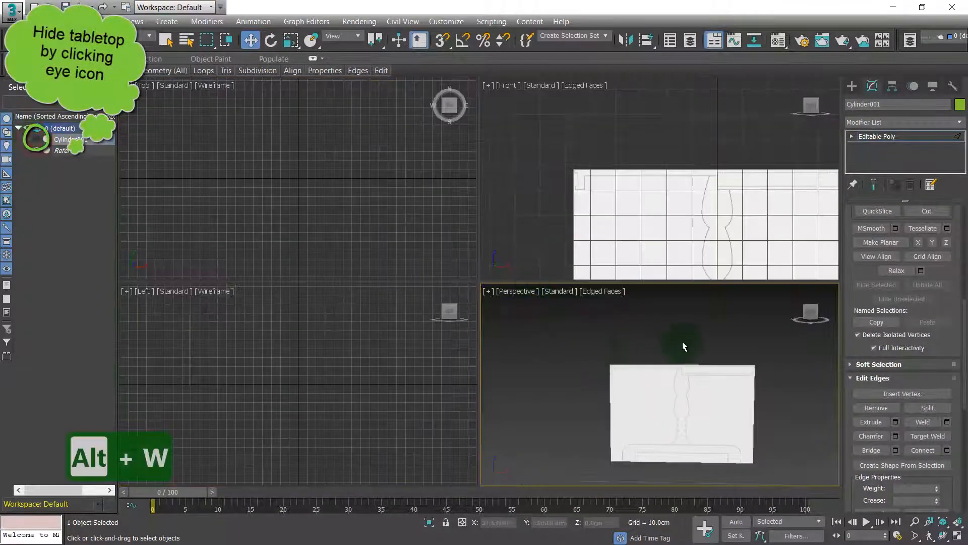
key("alt+w")
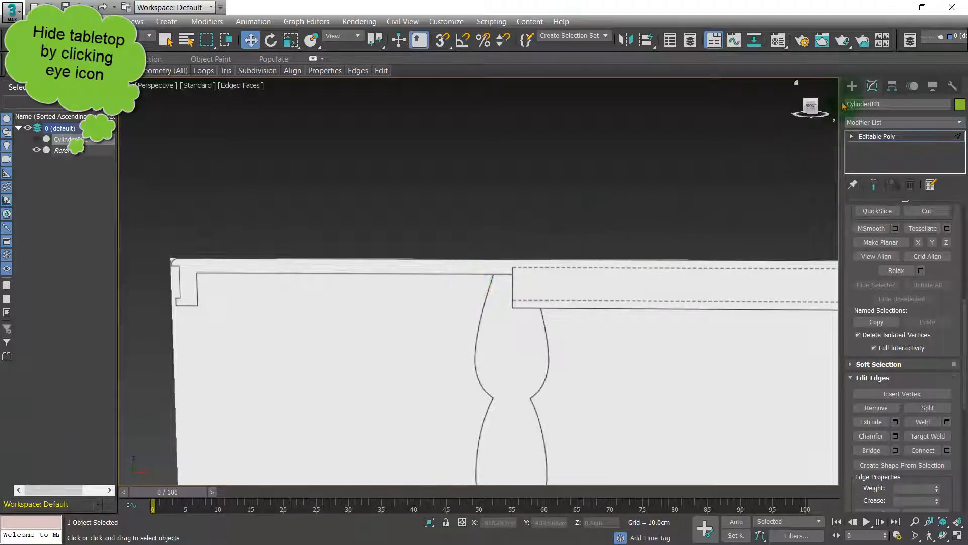
key("Alt+w")
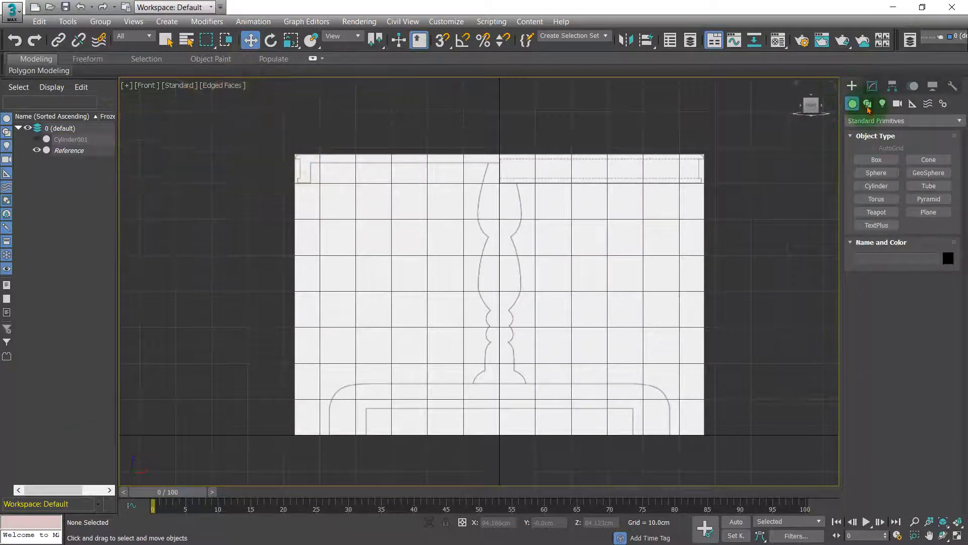
Draw a Line shape (Line001) tracing the tabletop edge profile over the reference drawing
left_click(868, 102)
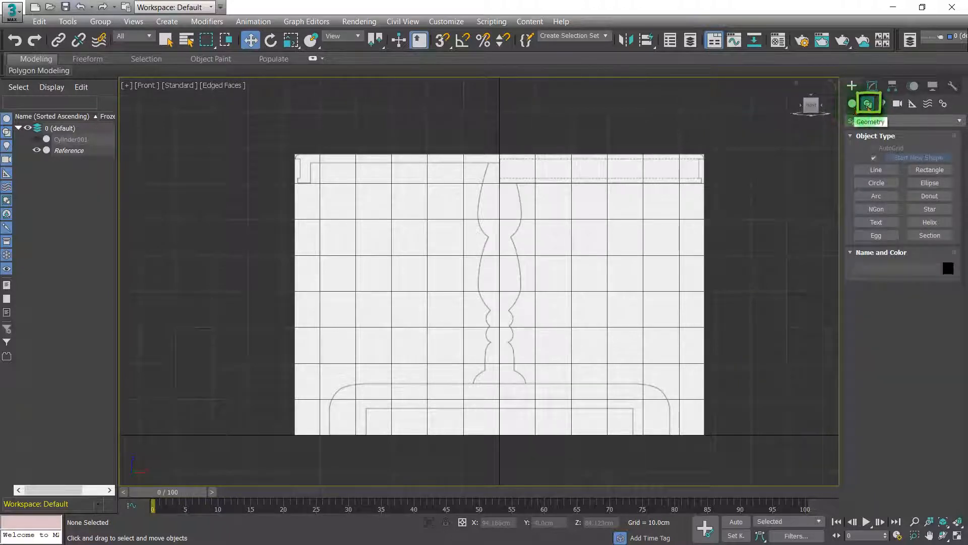
left_click(876, 169)
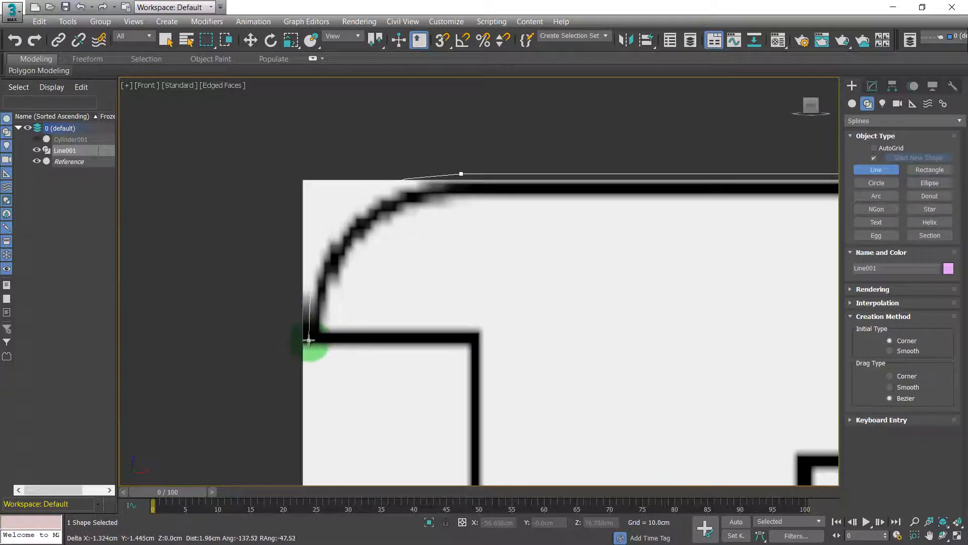
left_click(482, 337)
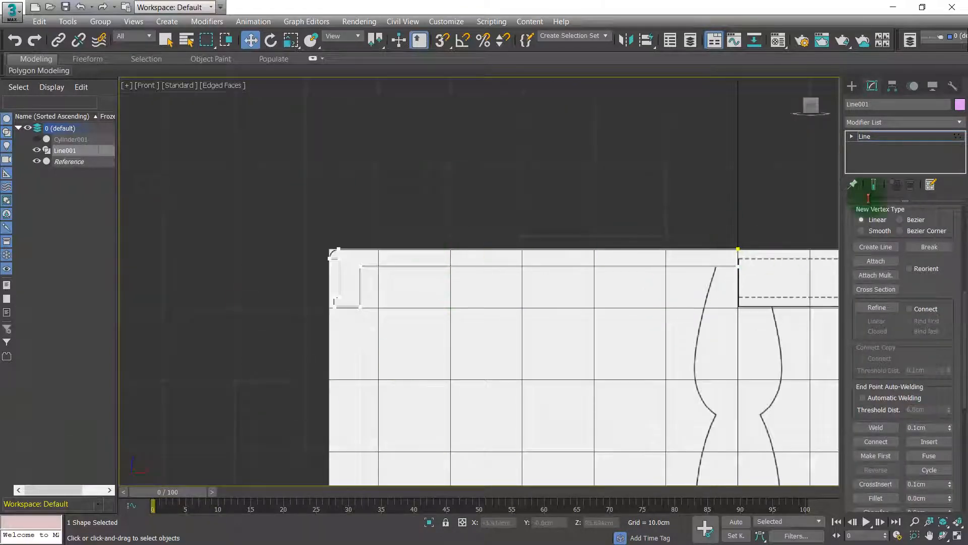
Apply a Lathe modifier to Line001 to spin it into a round tabletop solid
key("alt+w")
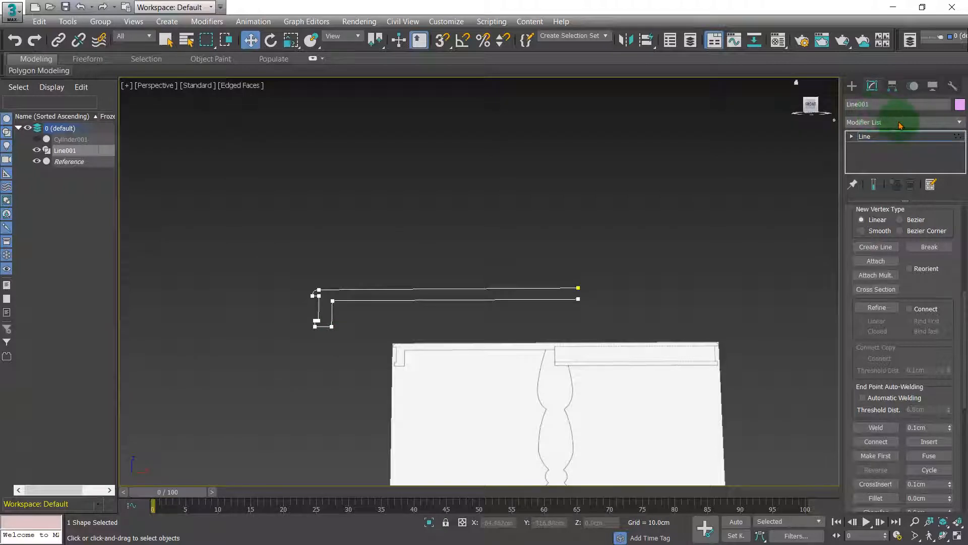
left_click(899, 122)
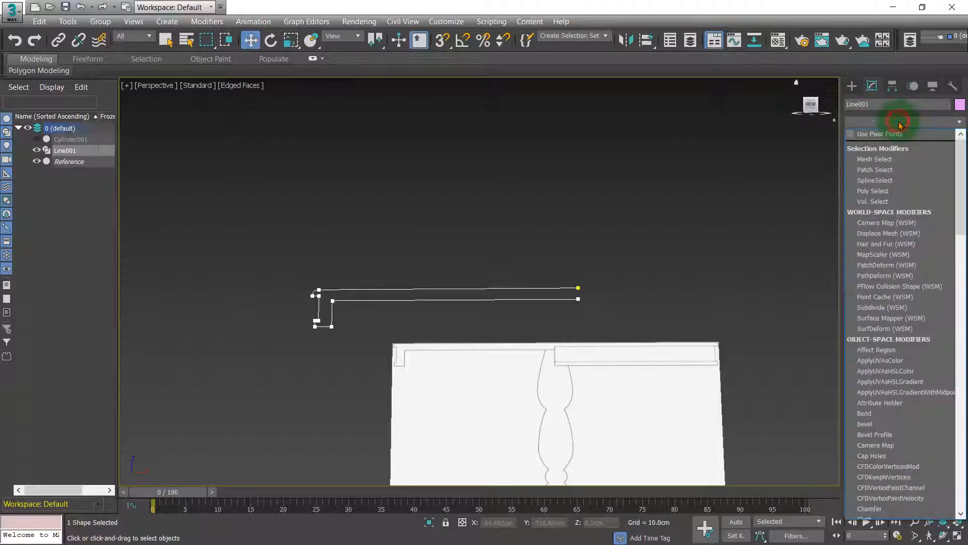
type("lathe")
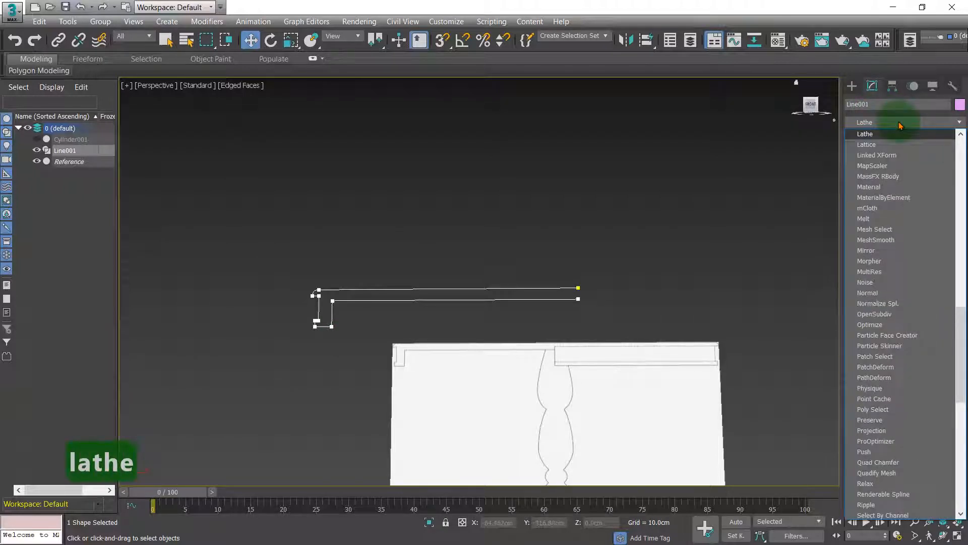
left_click(866, 133)
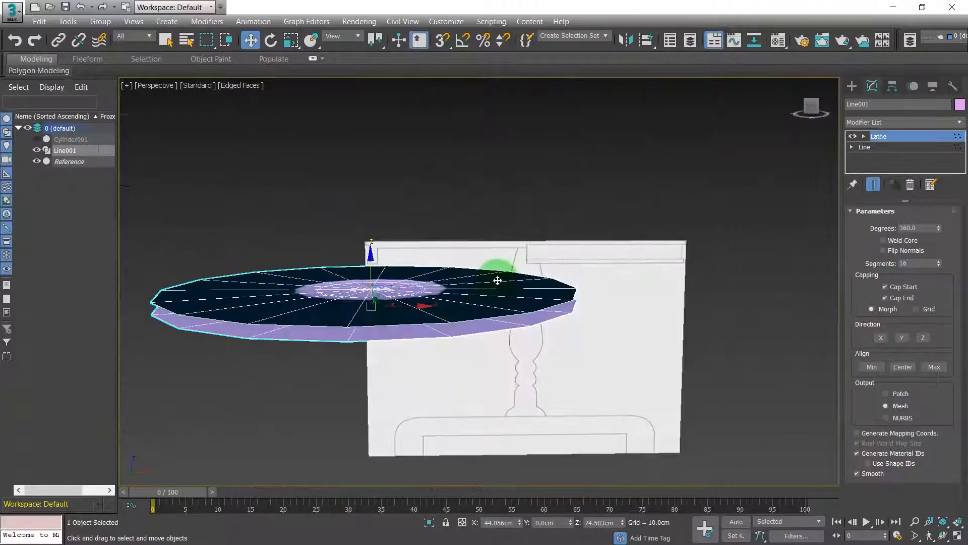
Shift the Lathe axis so the tabletop matches the drawing's width and set 48 segments
key("alt+w")
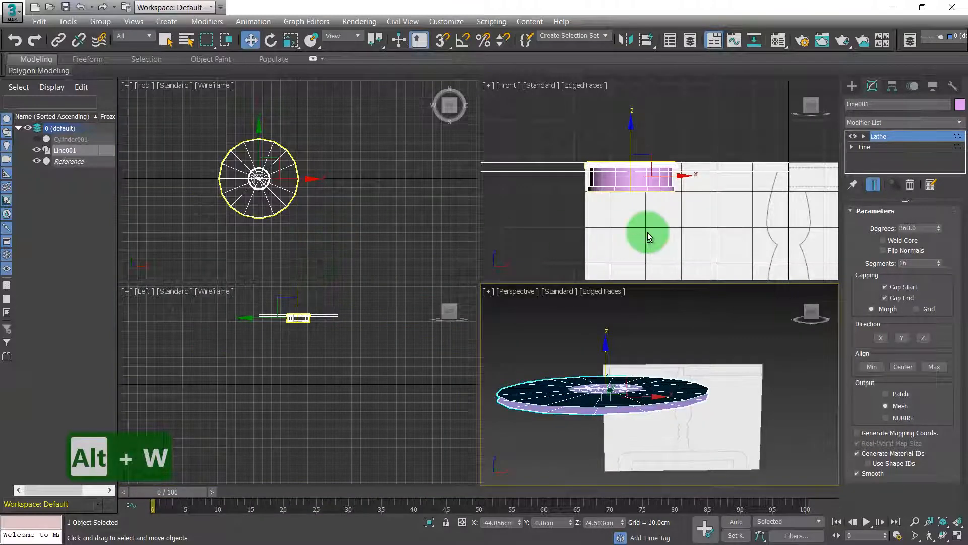
key("Alt+w")
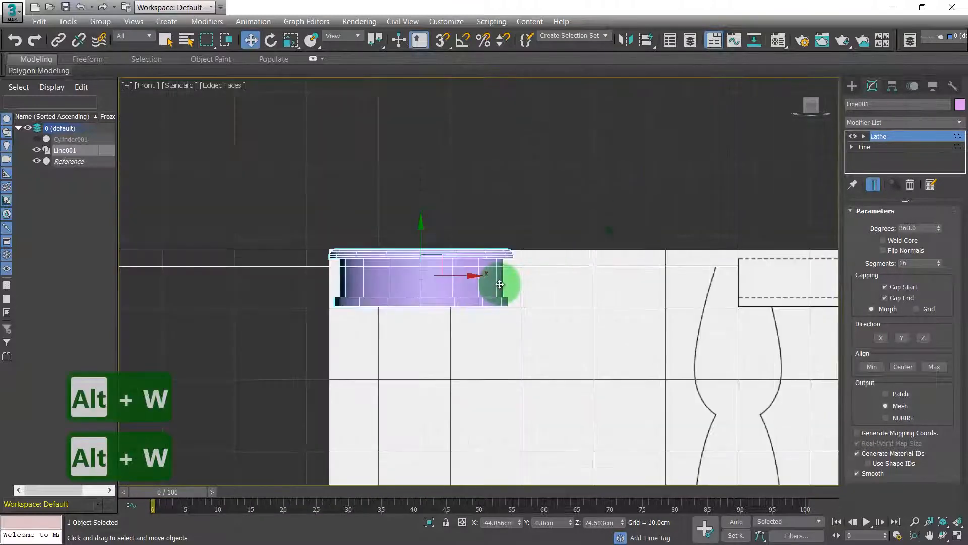
left_click(858, 136)
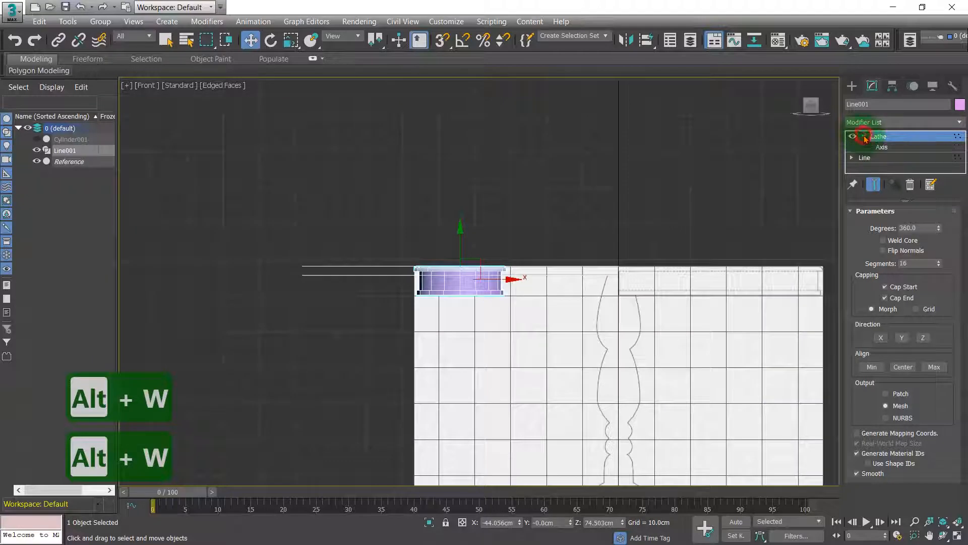
left_click(882, 147)
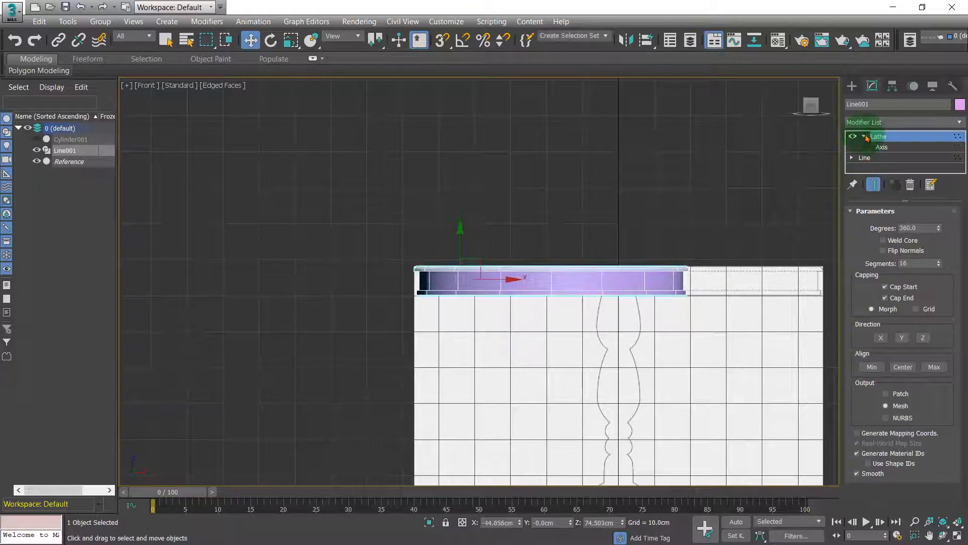
left_click(882, 147)
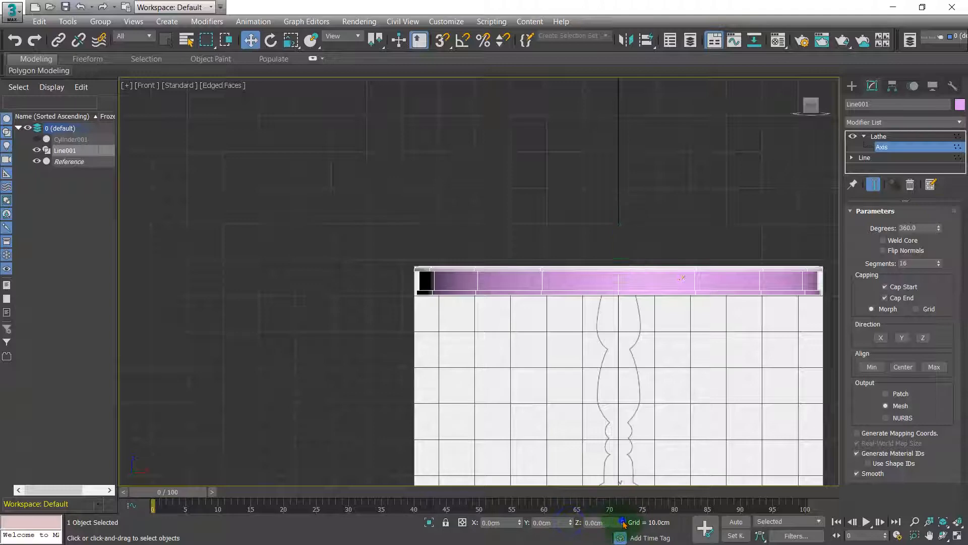
key("Alt+w")
type("48")
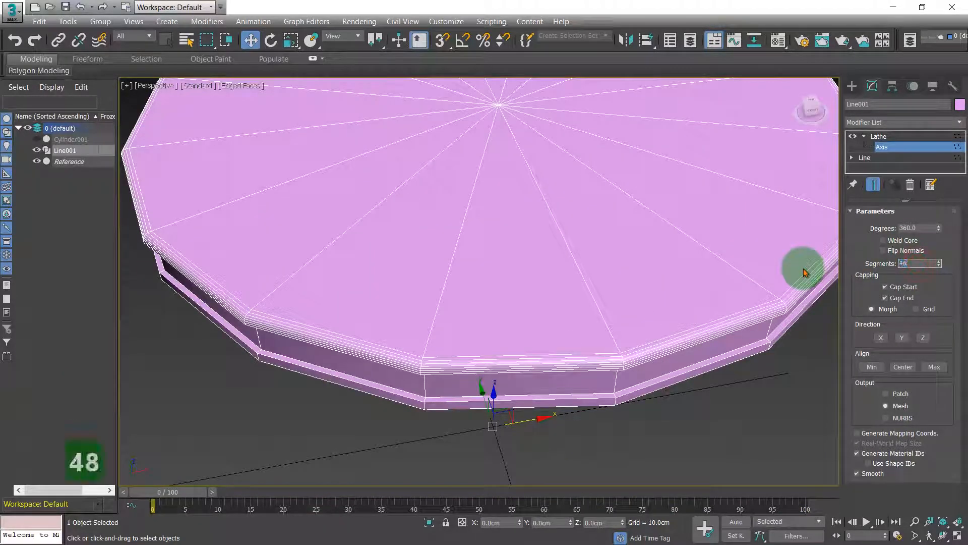
key("enter")
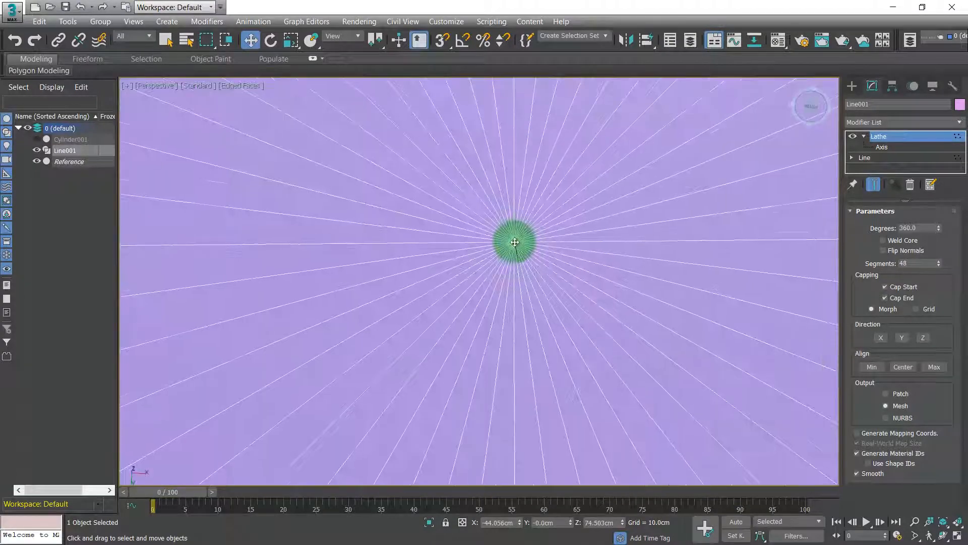
Add Edit Poly to Line001, pick the centre-hole border and collapse it to a point
left_click_drag(515, 241, 482, 240)
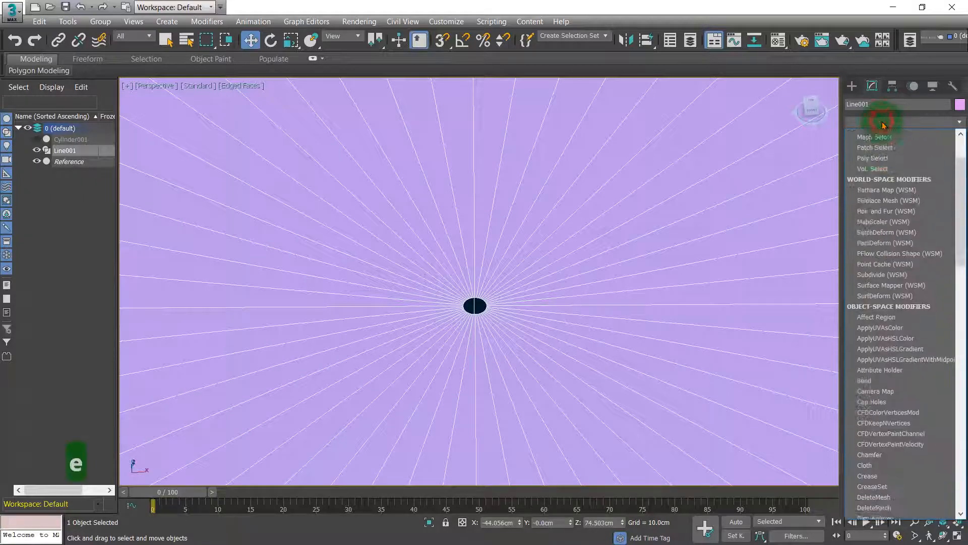
left_click(871, 136)
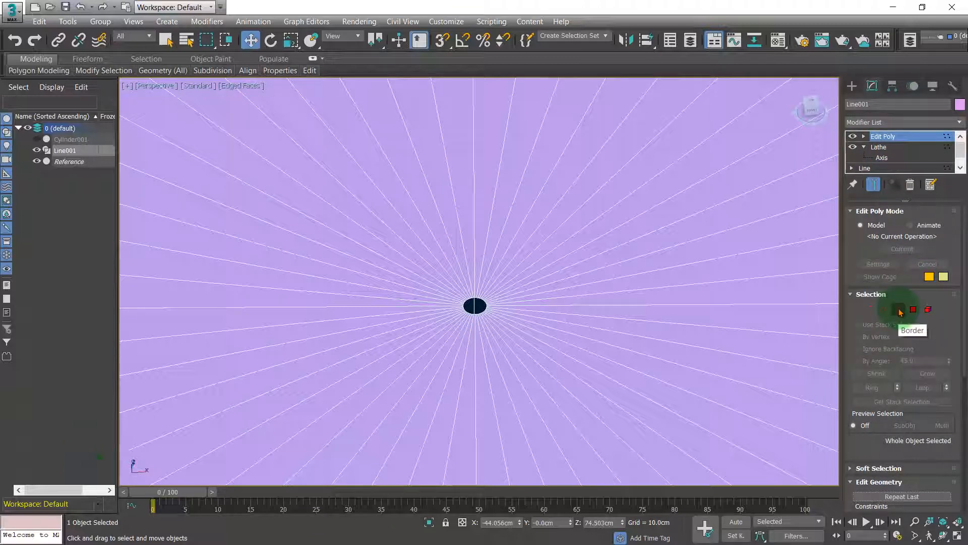
left_click(899, 310)
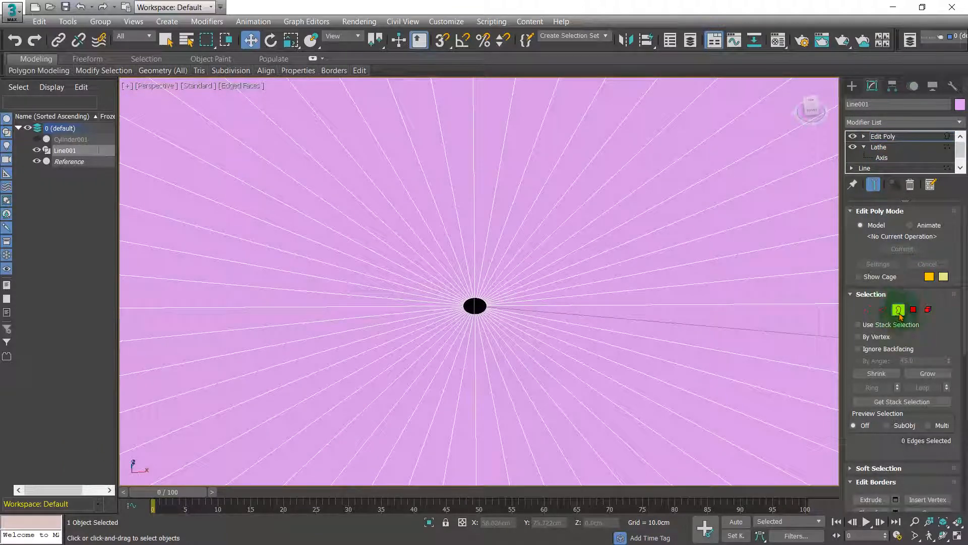
left_click(899, 310)
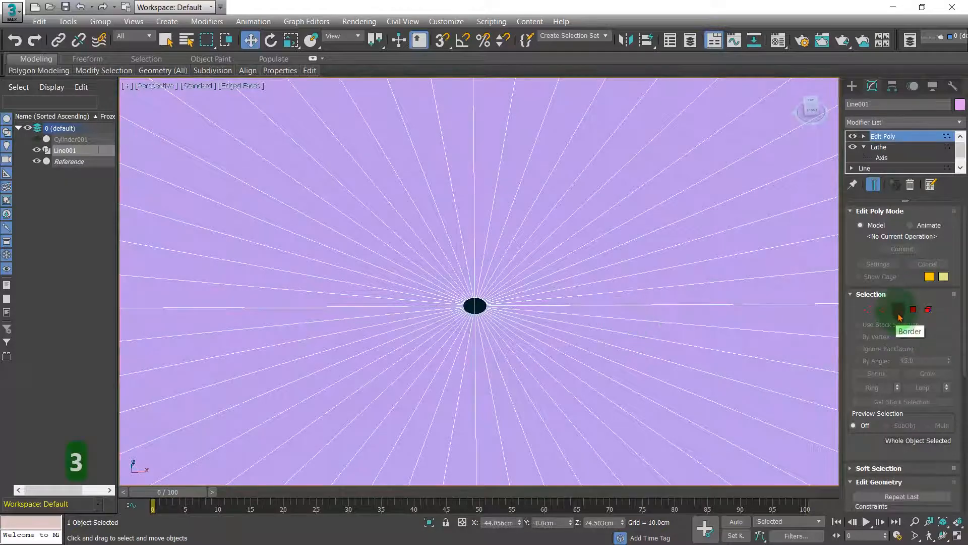
left_click(914, 309)
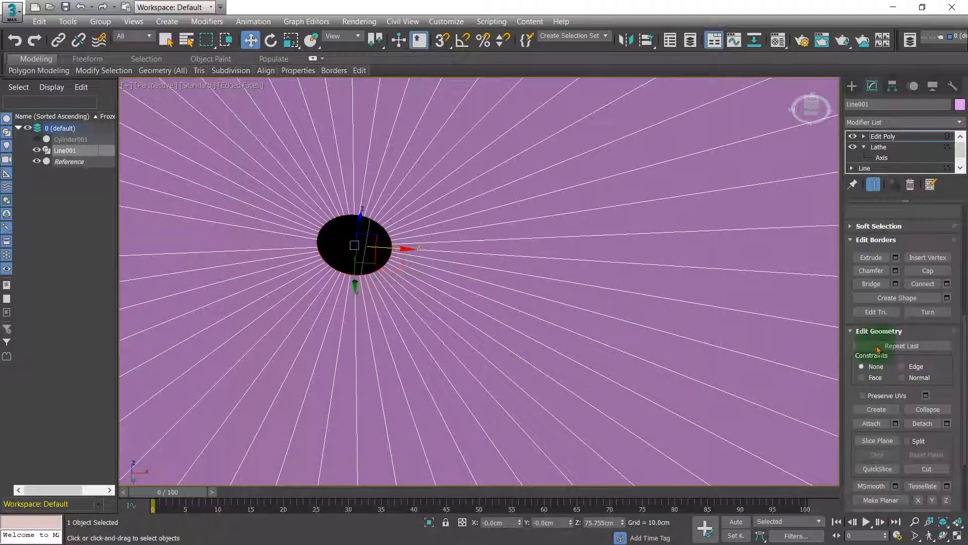
left_click(926, 408)
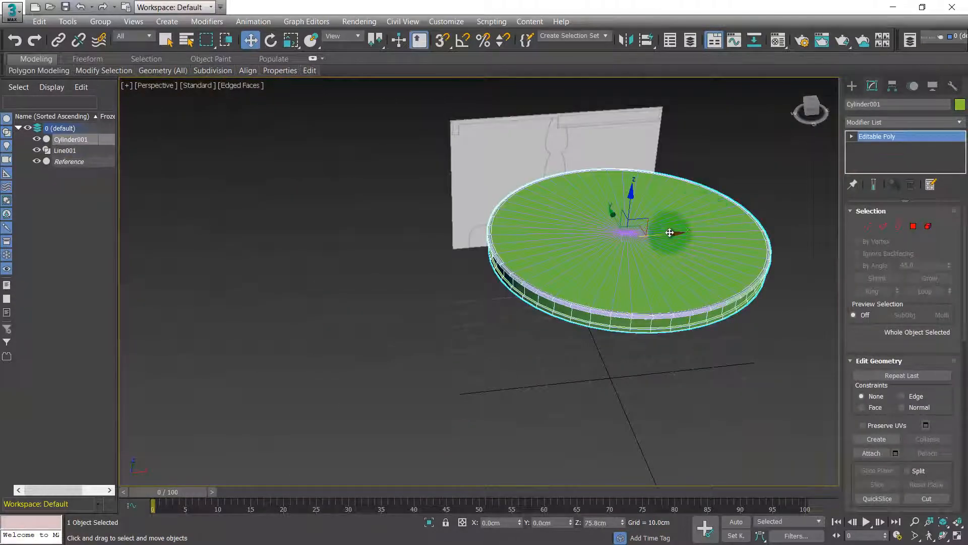
Move Cylinder001 along X beside Line001's tabletop and enter its sub-object editing
left_click_drag(670, 233, 538, 297)
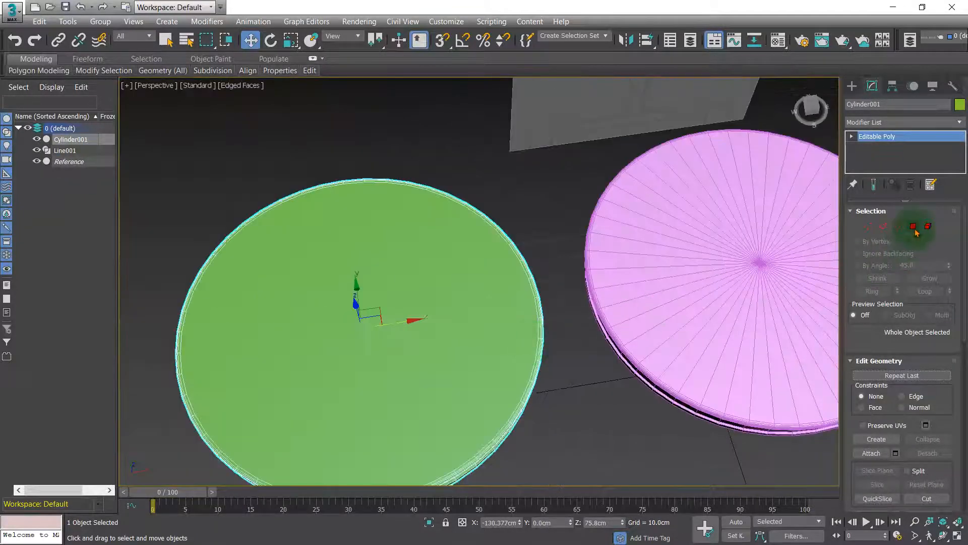
left_click(914, 226)
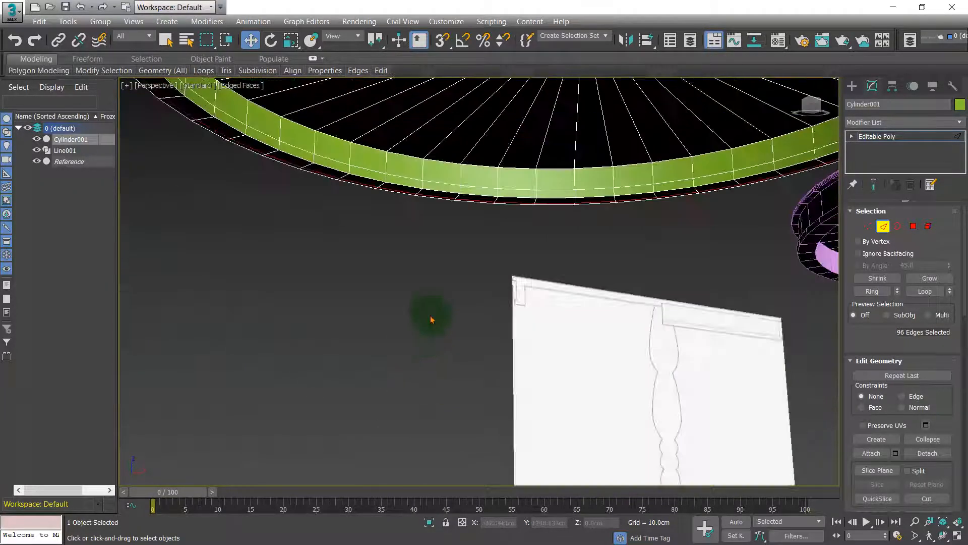
Add the lower rim edge loop to the selection and remove the loops with Ctrl+Backspace
left_click(433, 182)
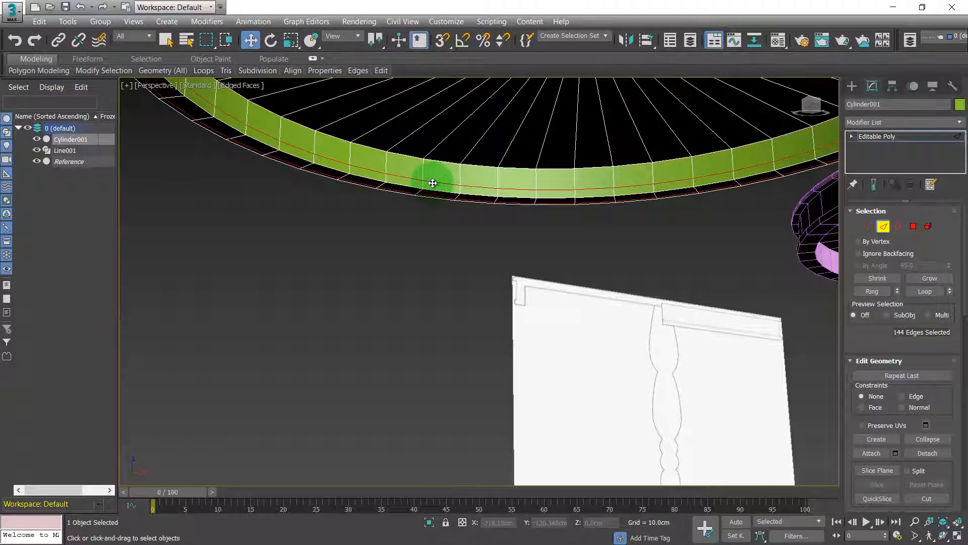
key("ctrl+backspace")
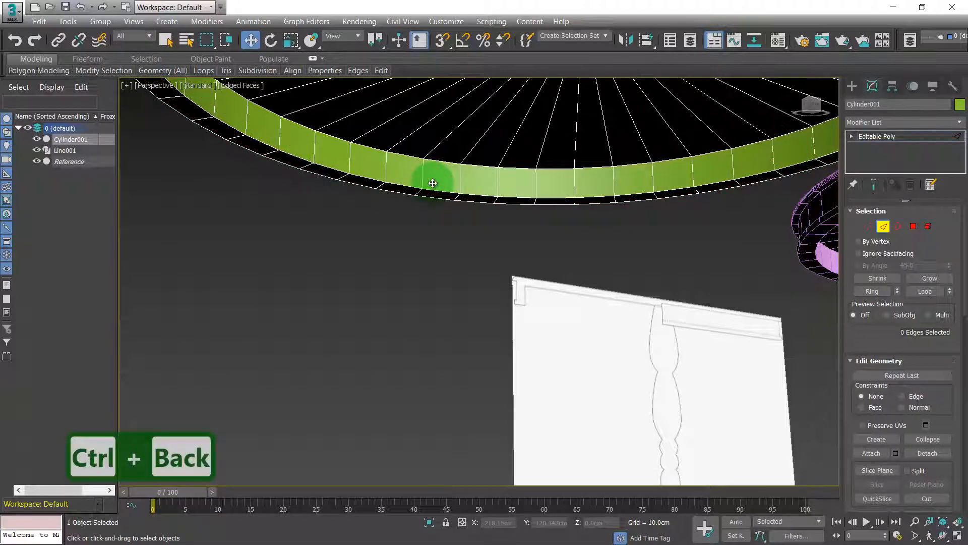